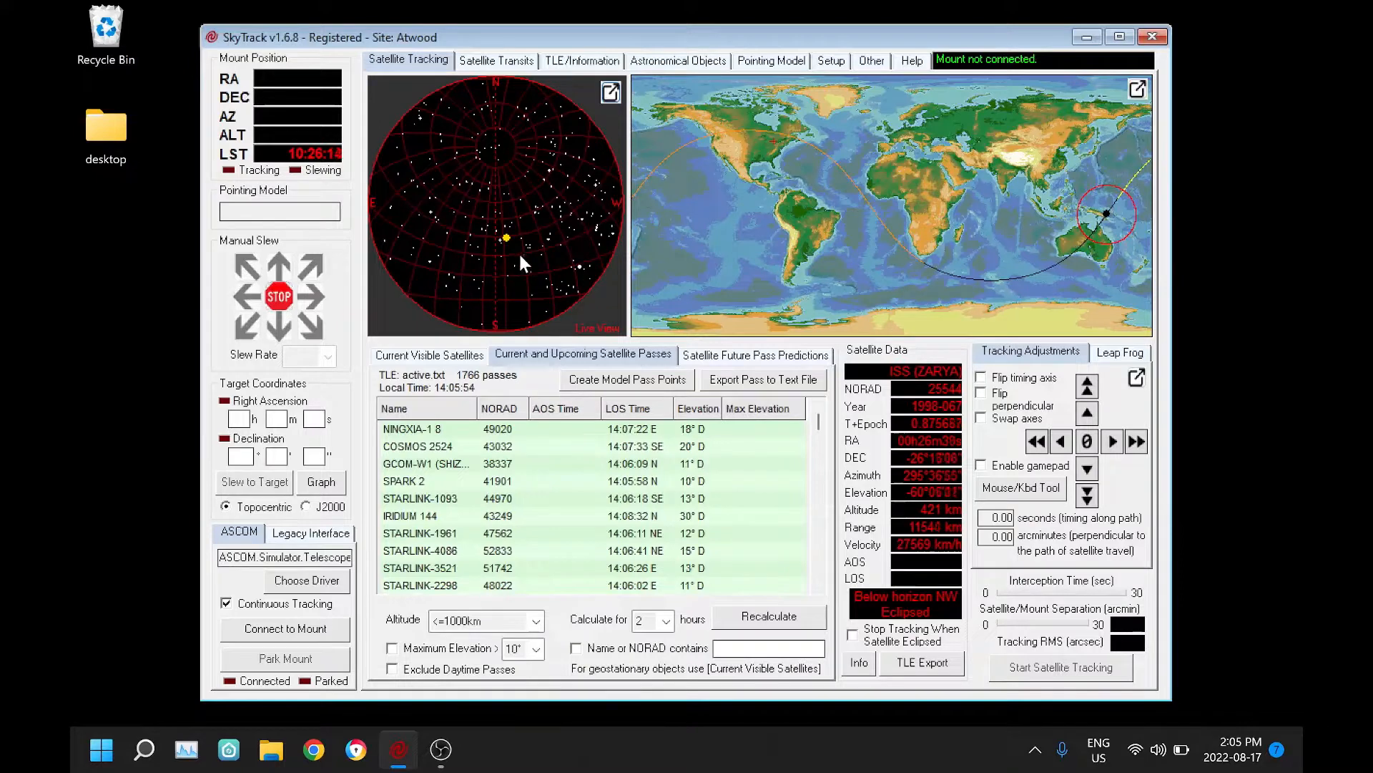
- Pop the ISS (ZARYA) sky map out into its own separate window
{"action": "left_click", "coordinate": [610, 90]}
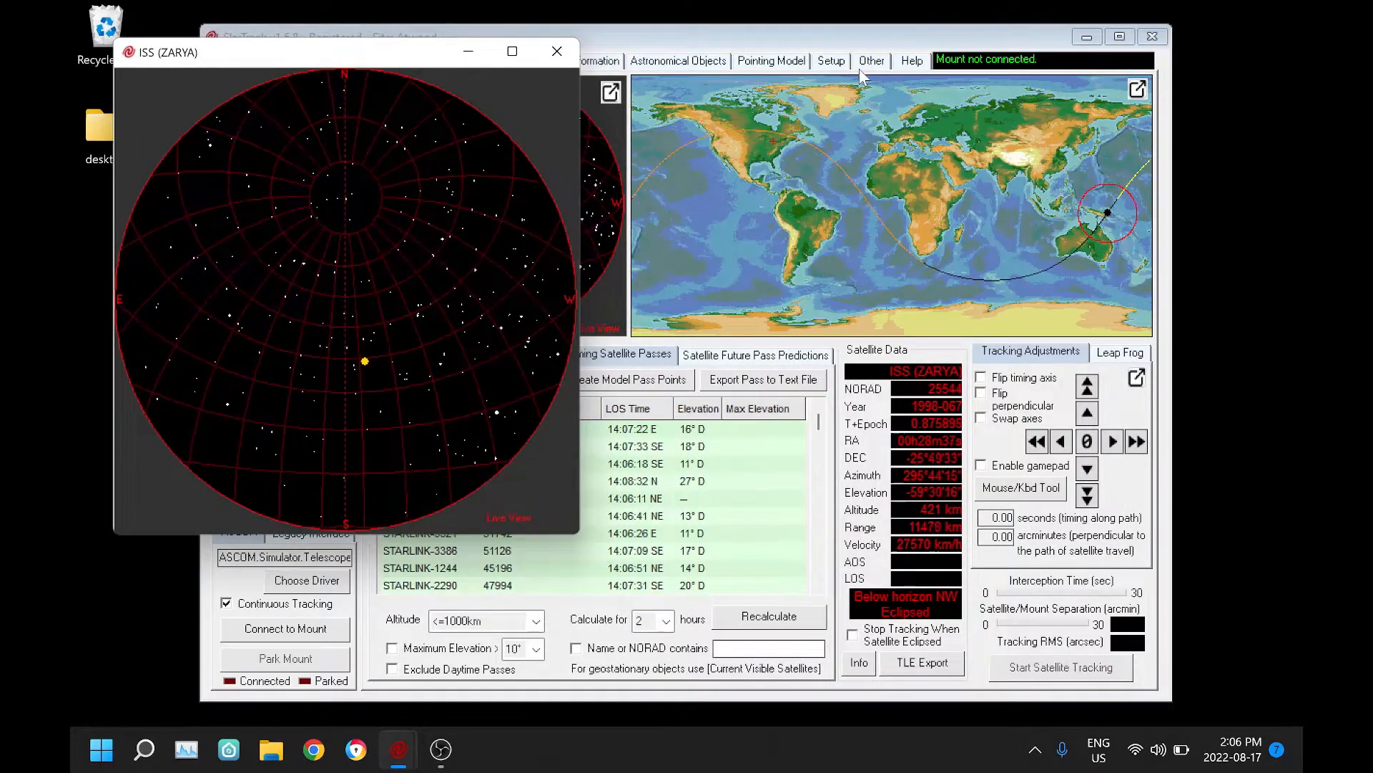
- Show the General Setup page with its sky map drawing options
{"action": "left_click", "coordinate": [829, 60]}
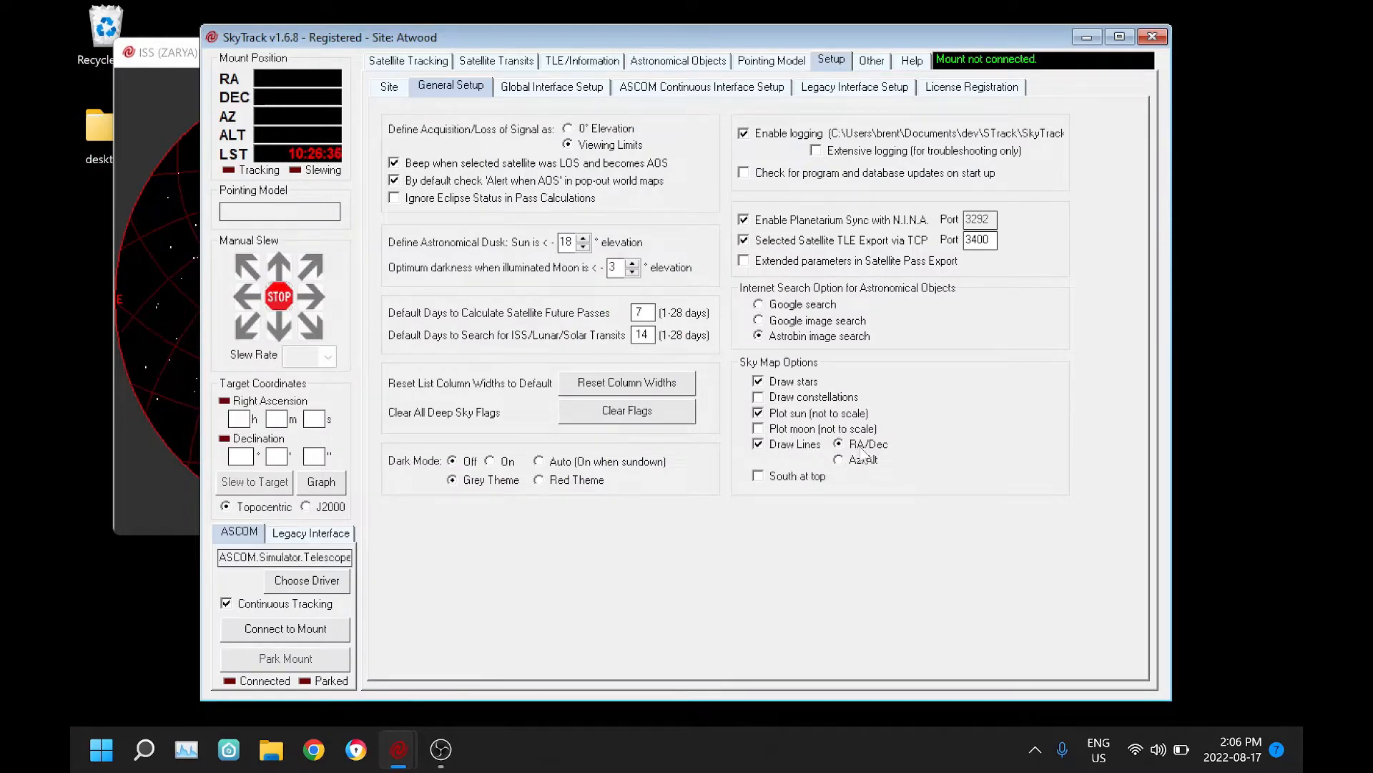
{"action": "mouse_move", "coordinate": [843, 463]}
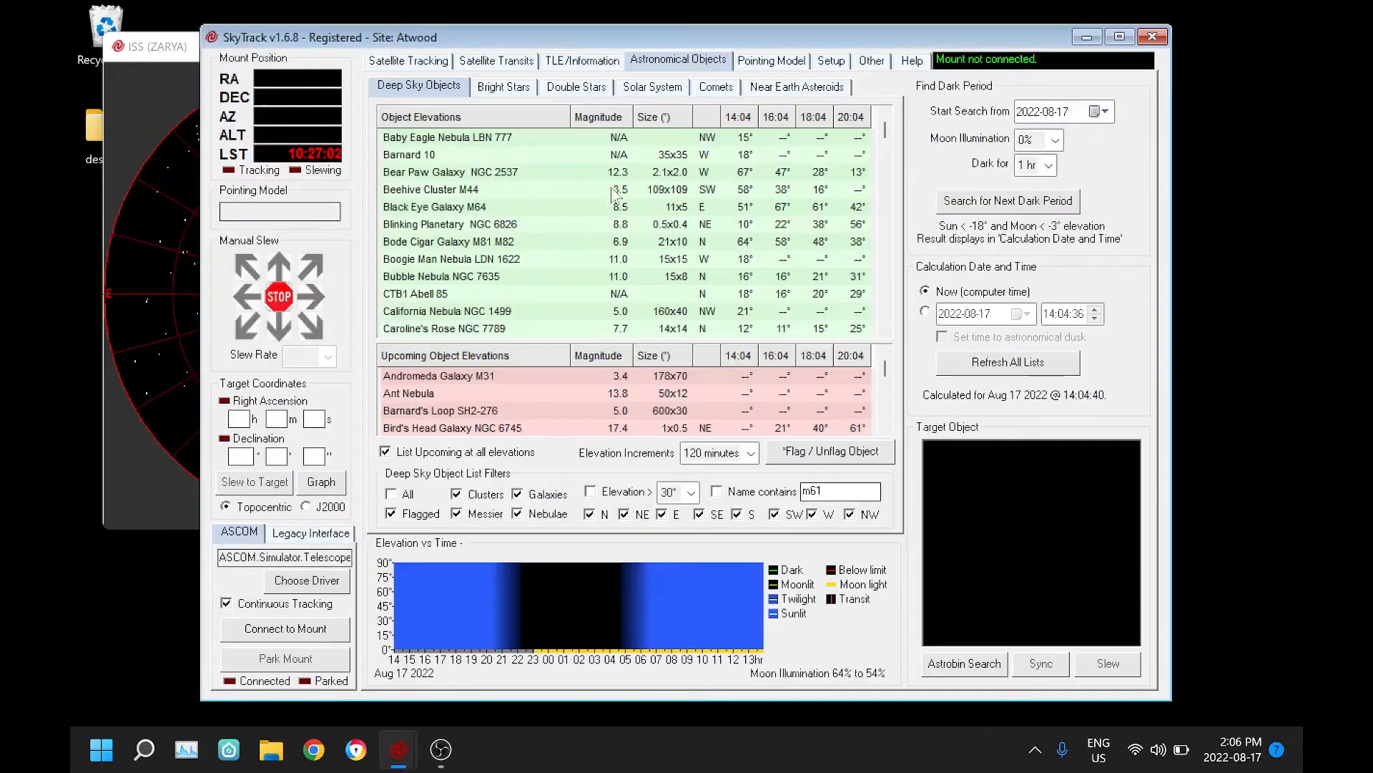
- Target several nebulae in turn (LDN 1622, NGC 6826, NGC 6543, M78), ending on Cave Nebula SH2-155
{"action": "left_click", "coordinate": [451, 259]}
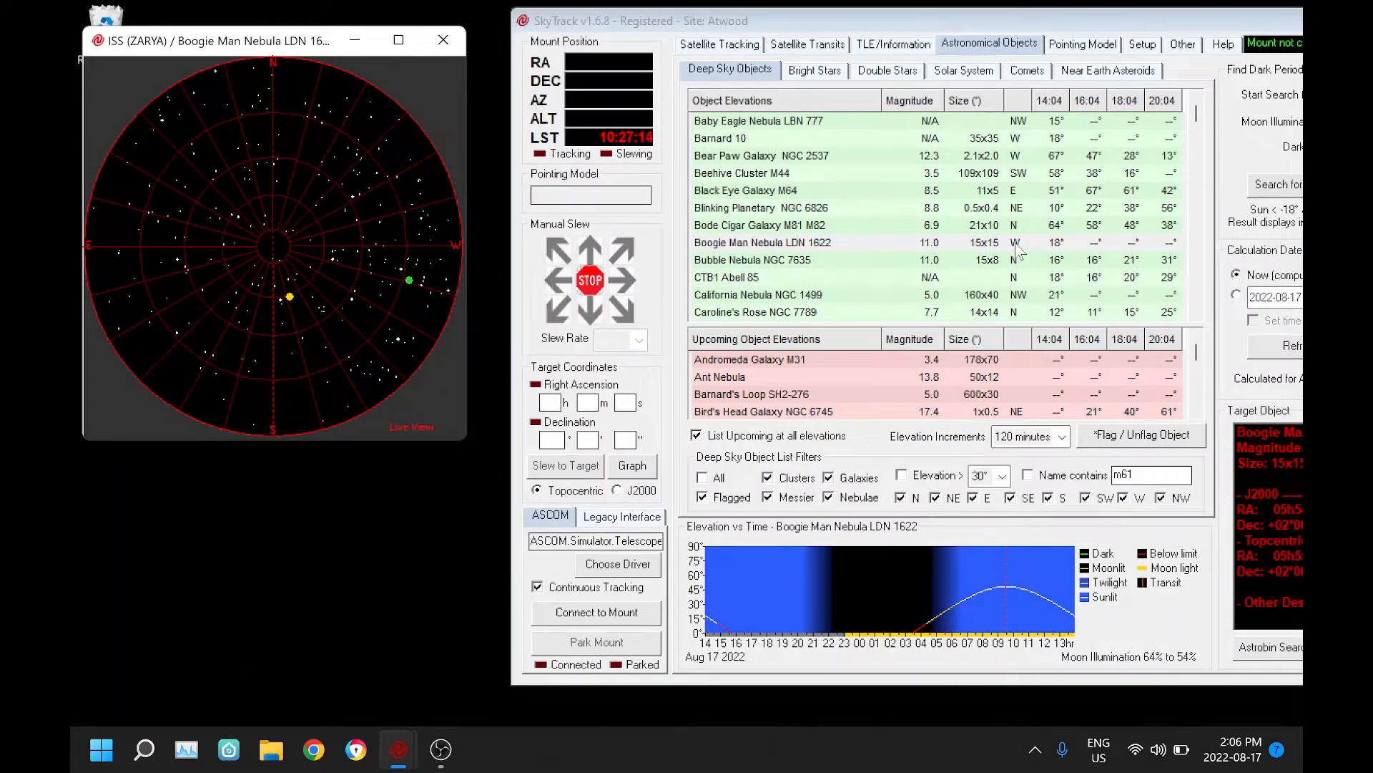
{"action": "left_click", "coordinate": [762, 208]}
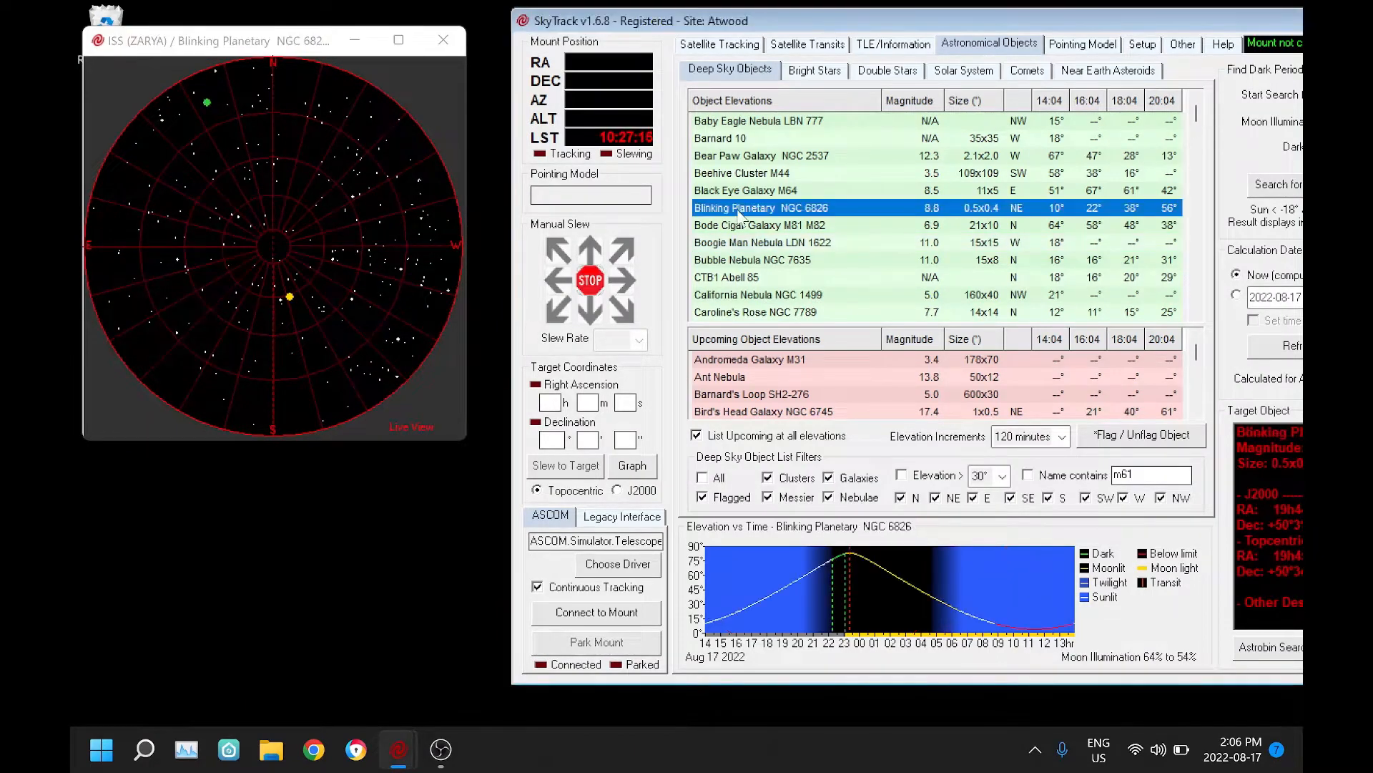
{"action": "left_click", "coordinate": [763, 243]}
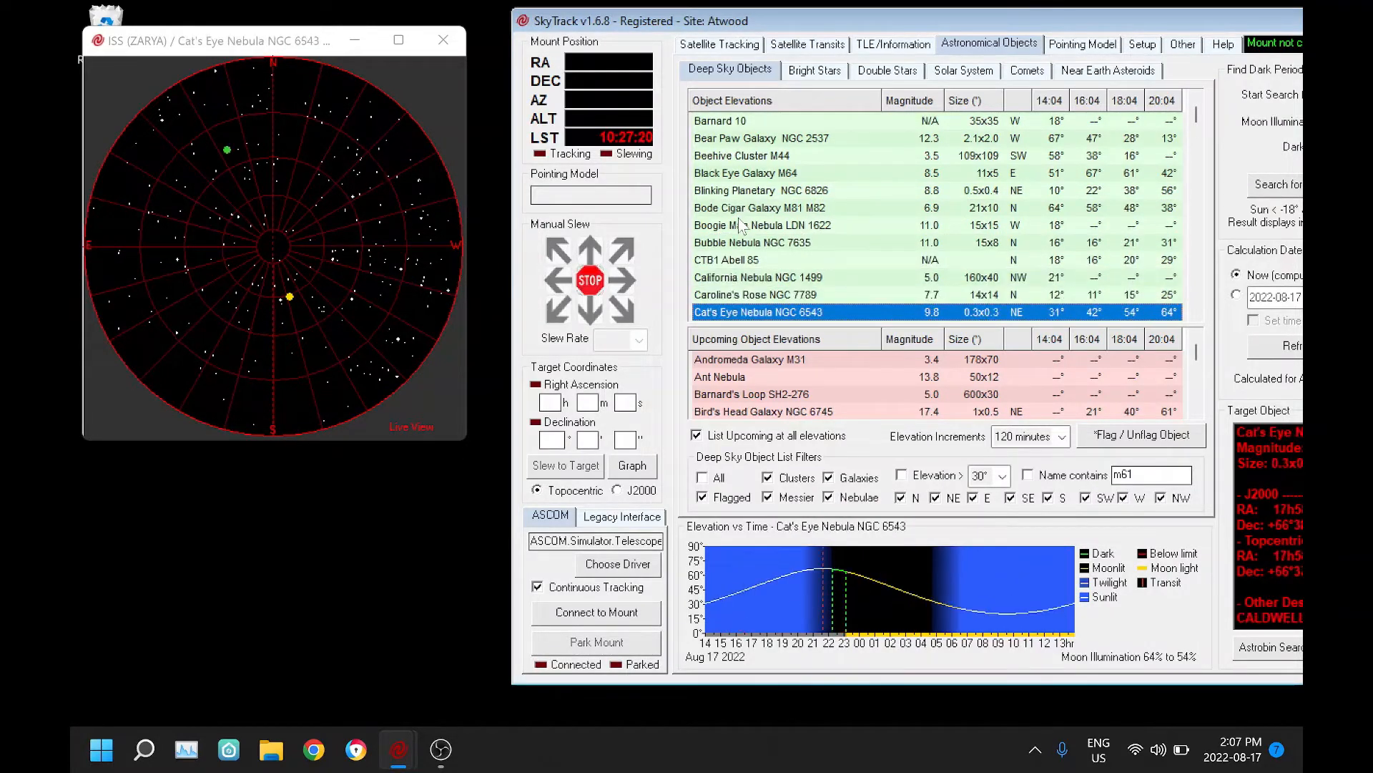
{"action": "left_click", "coordinate": [739, 310]}
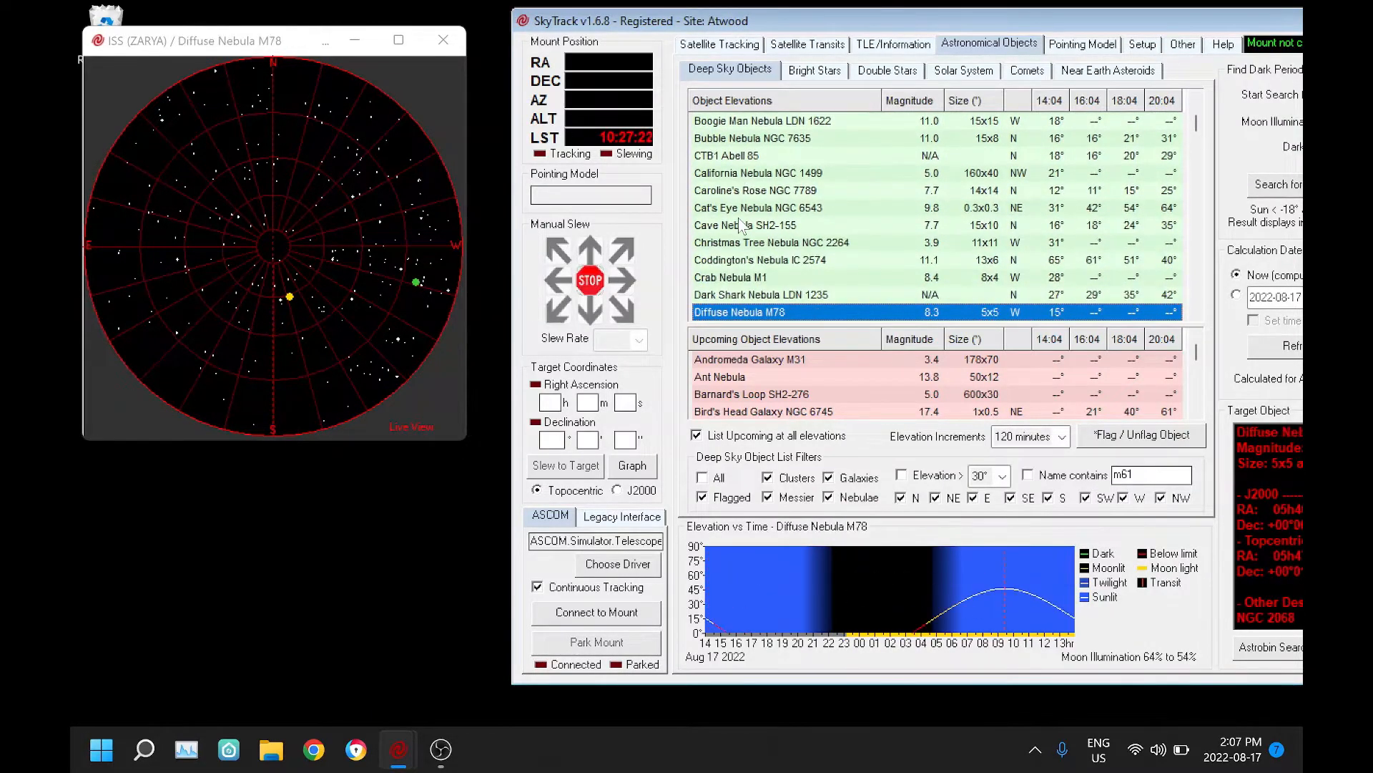
{"action": "left_click", "coordinate": [744, 224]}
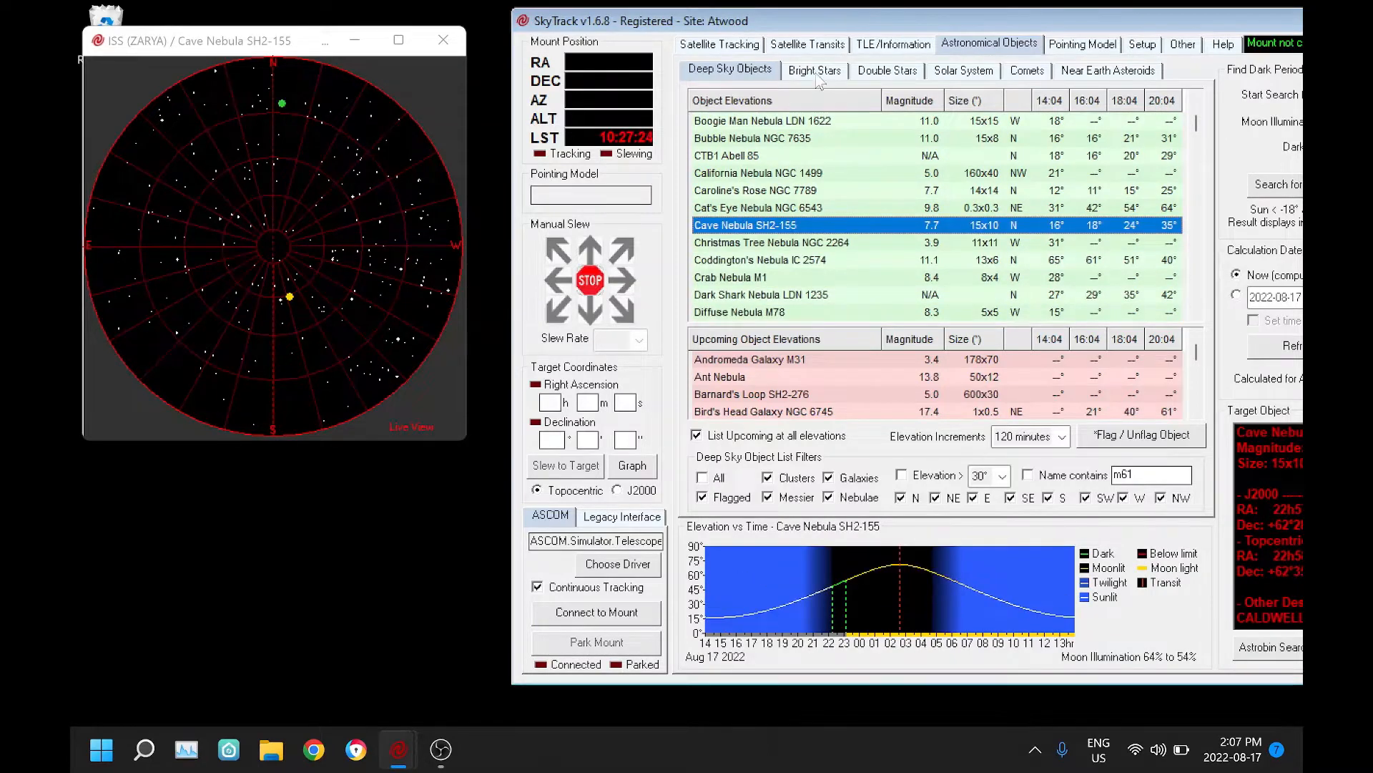
- List only above-horizon bright stars and target Alnilam, Bellatrix, Alioth, then Algieba
{"action": "left_click", "coordinate": [813, 70]}
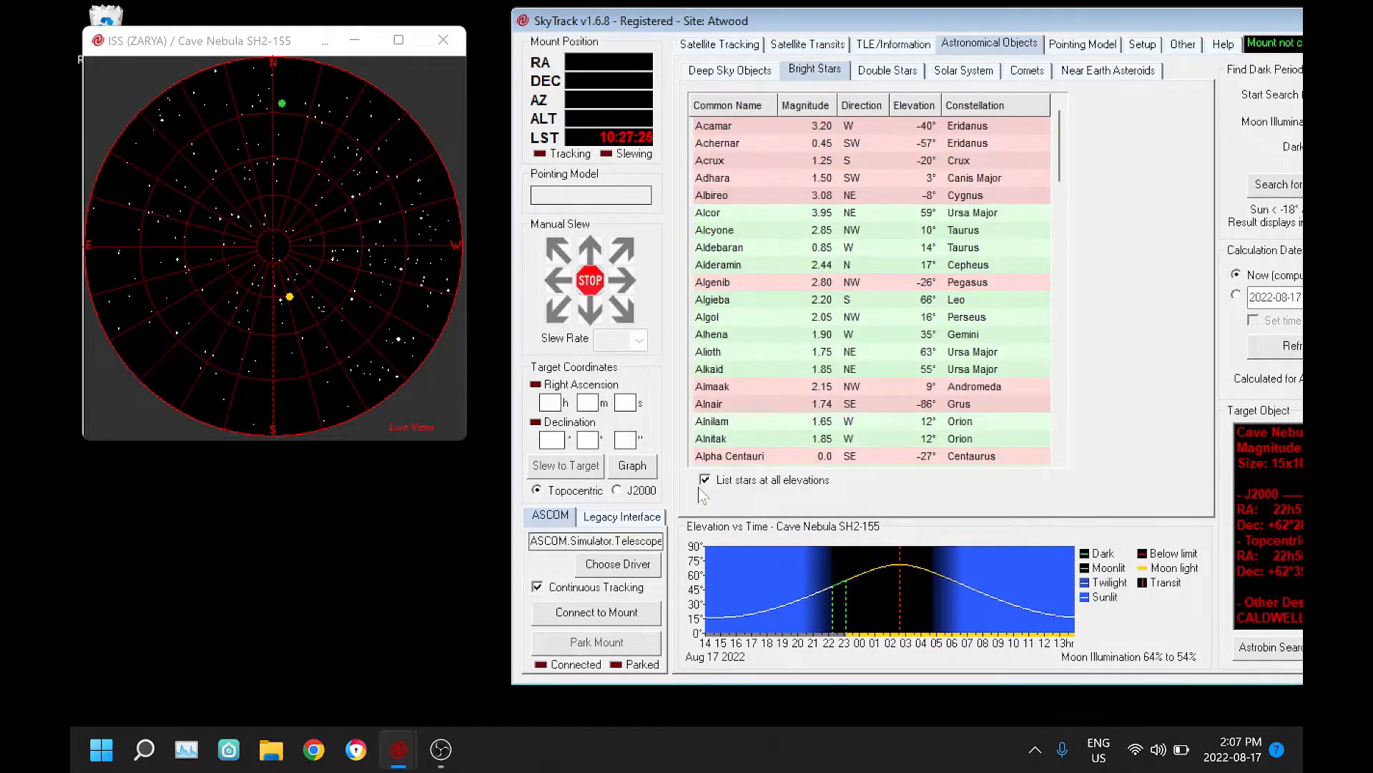
{"action": "left_click", "coordinate": [705, 479]}
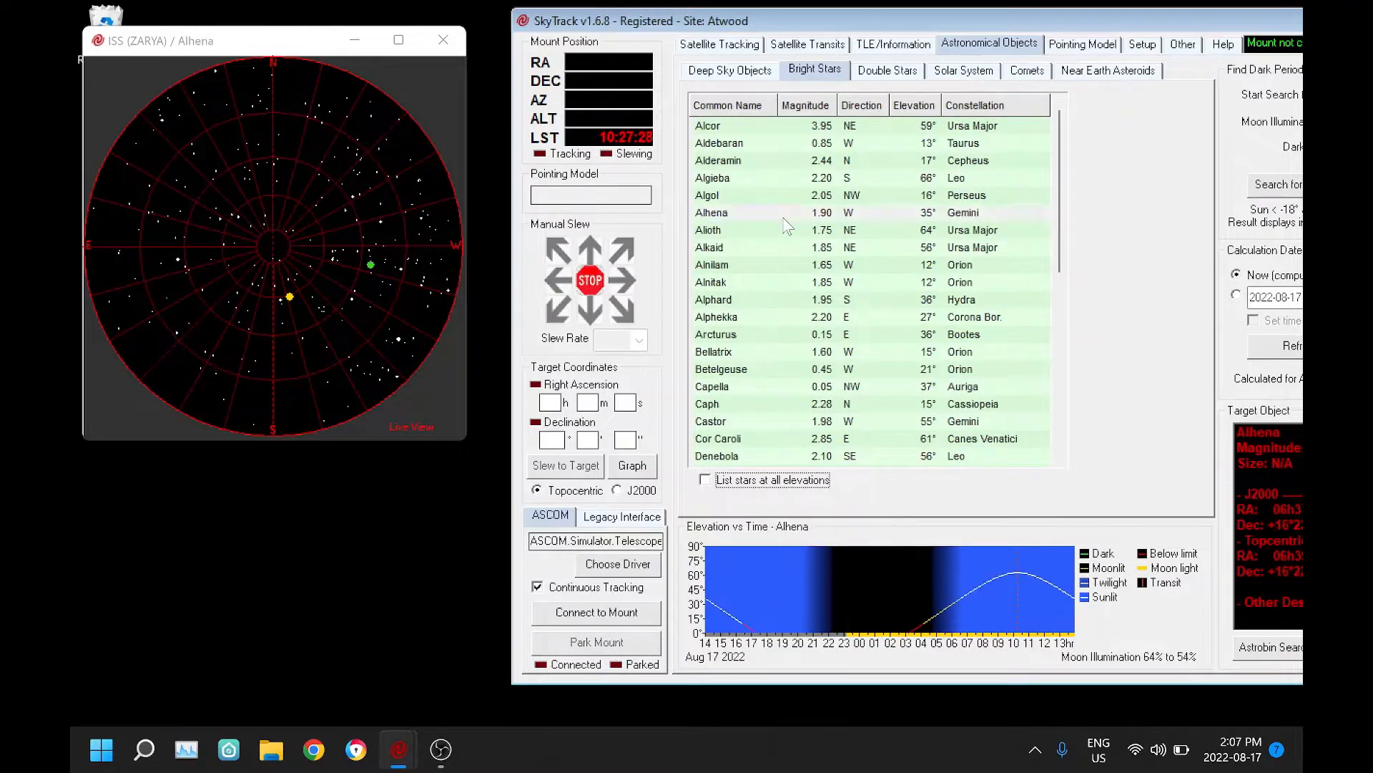
{"action": "left_click", "coordinate": [711, 265]}
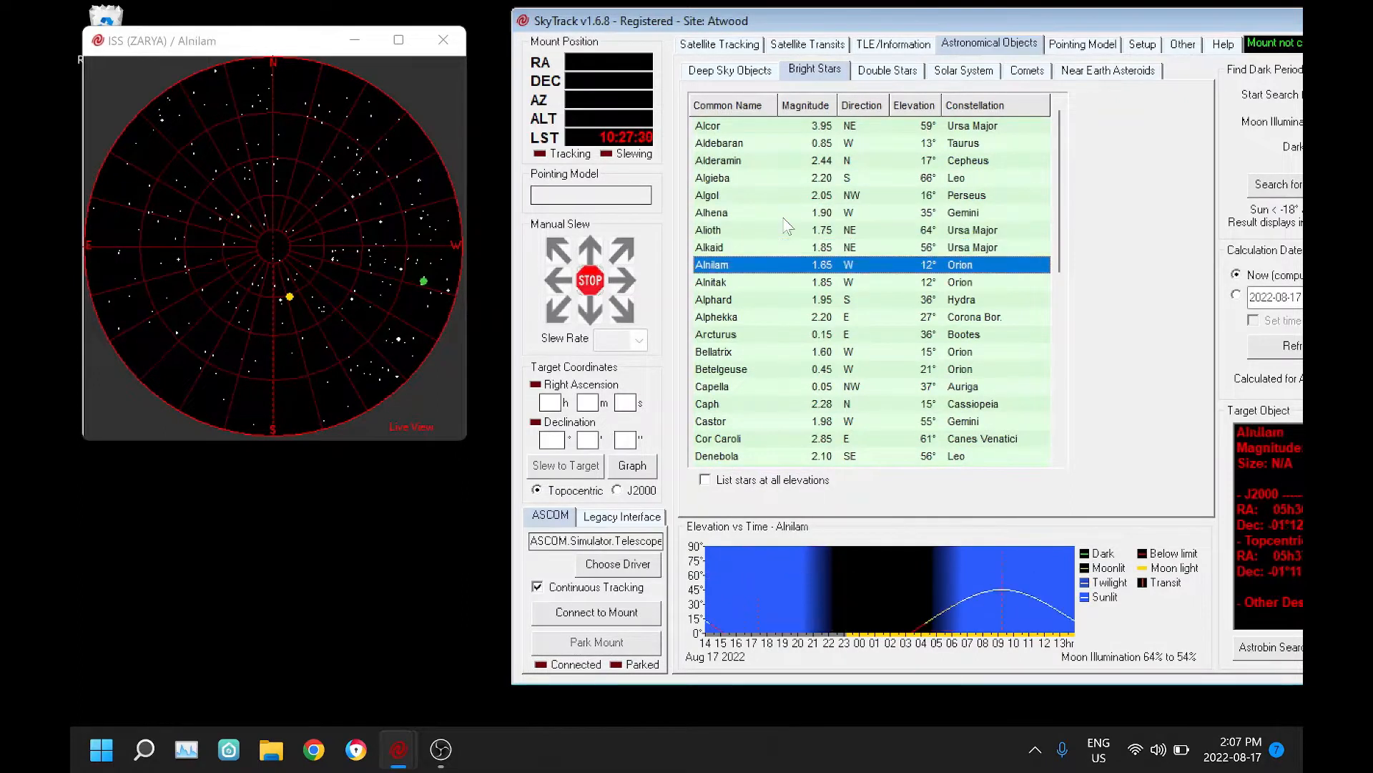
{"action": "left_click", "coordinate": [754, 352]}
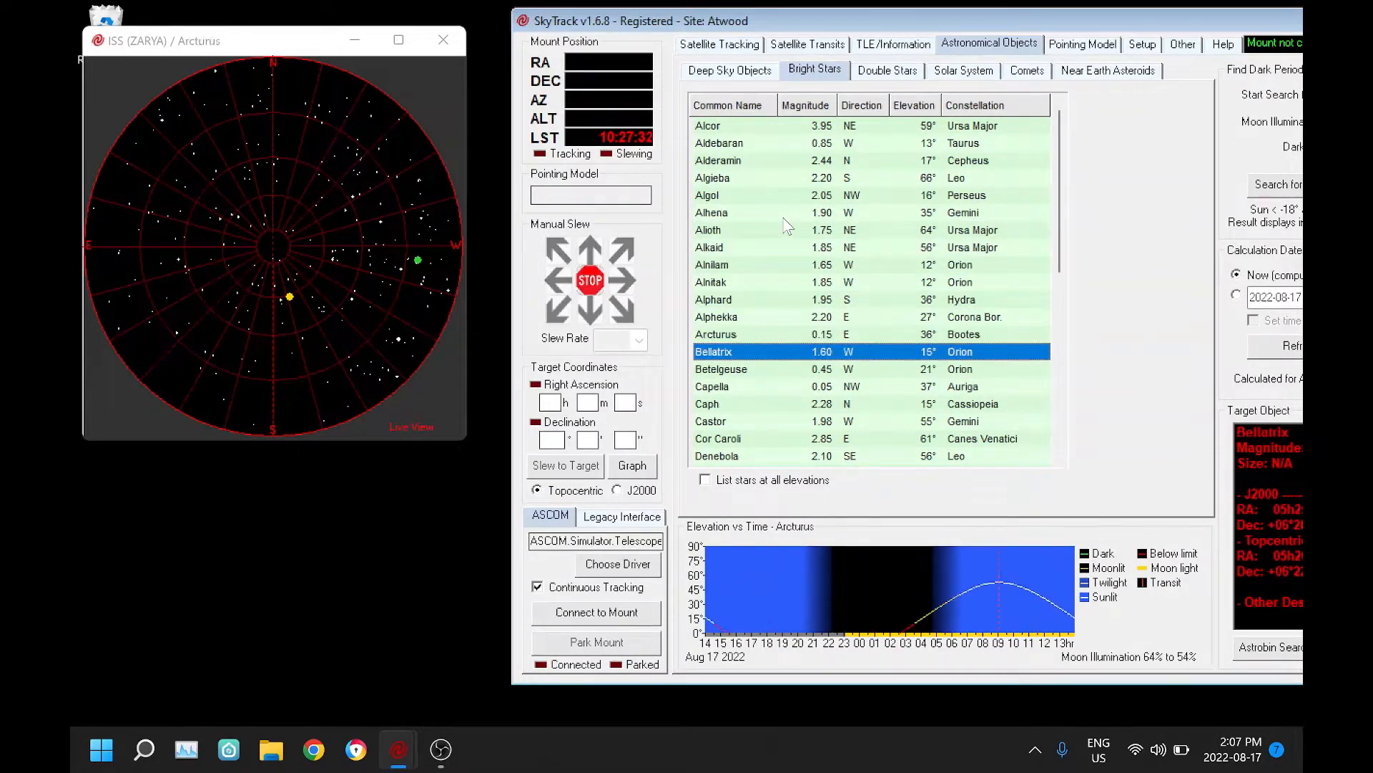
{"action": "left_click", "coordinate": [718, 229]}
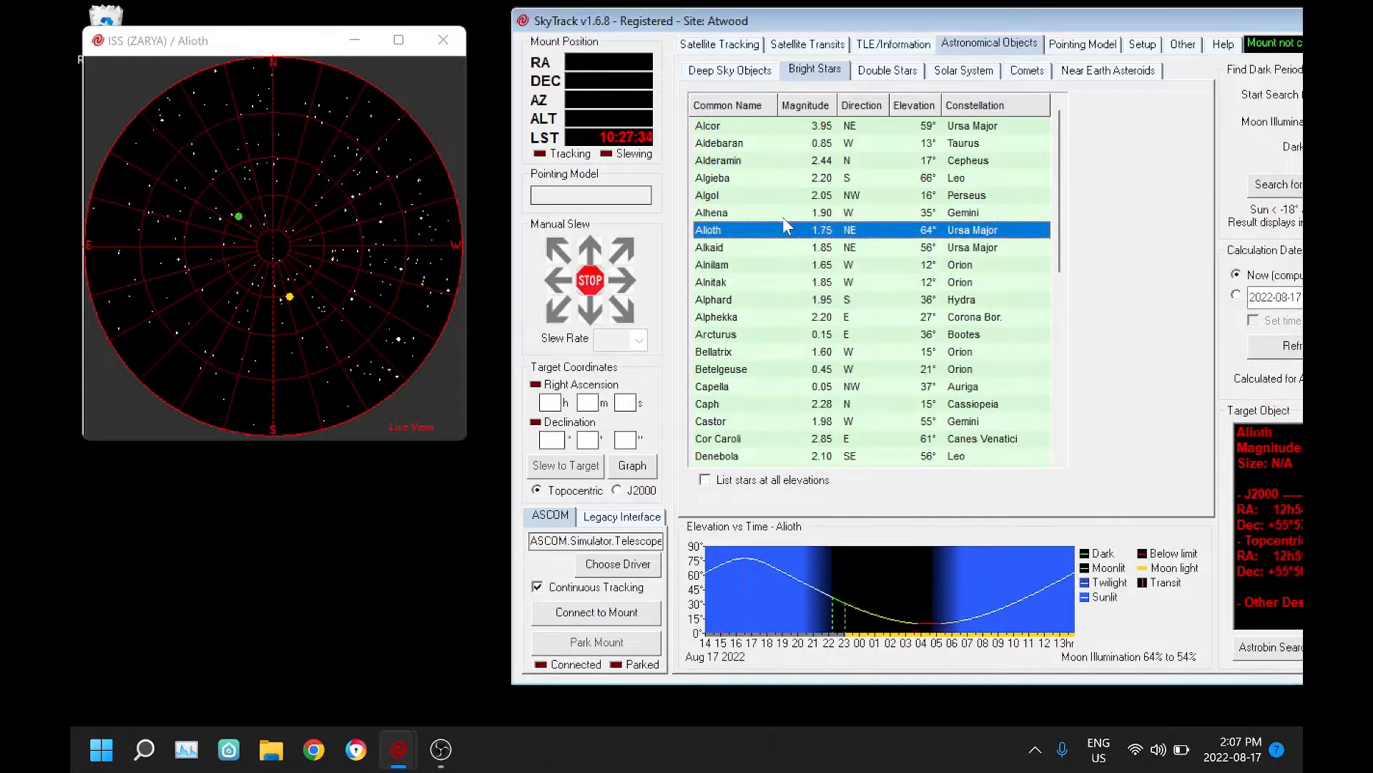
{"action": "left_click", "coordinate": [713, 177]}
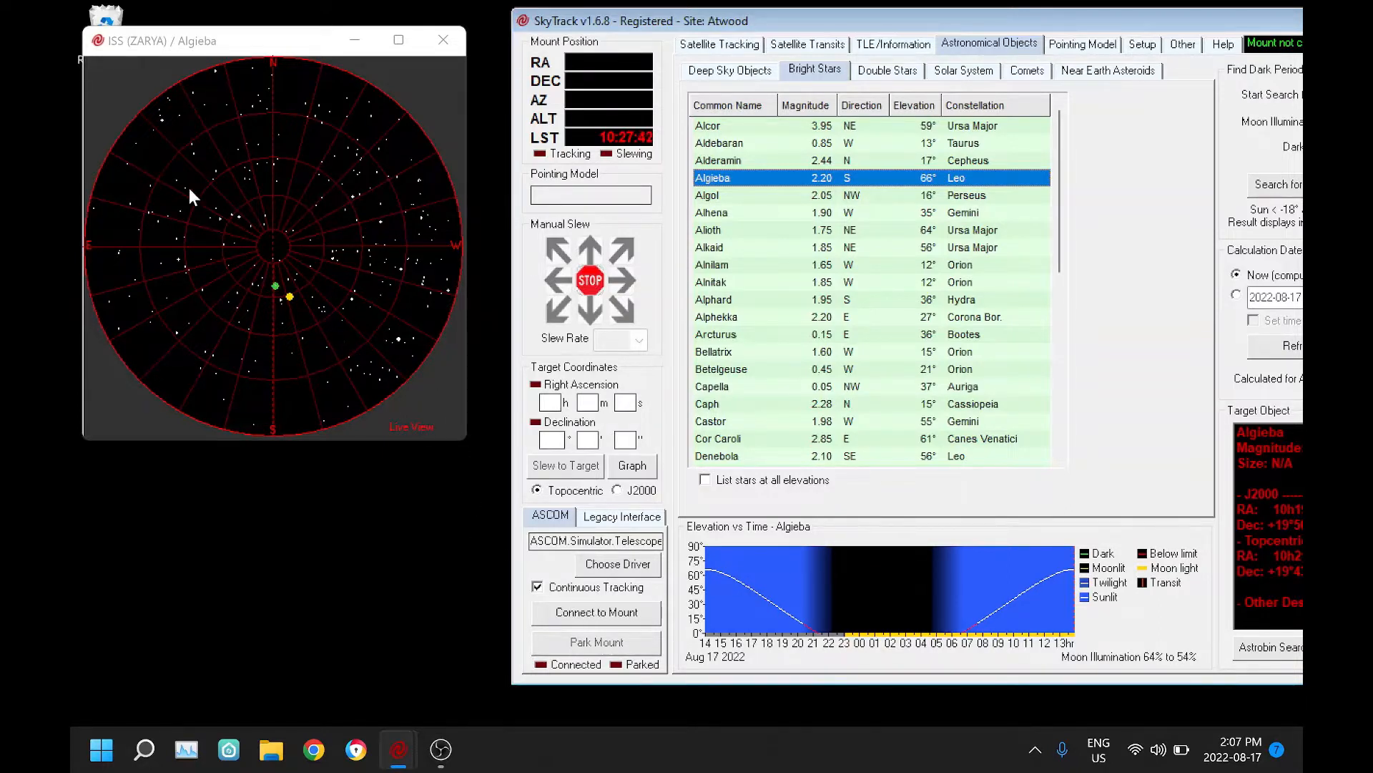
{"action": "mouse_move", "coordinate": [306, 325]}
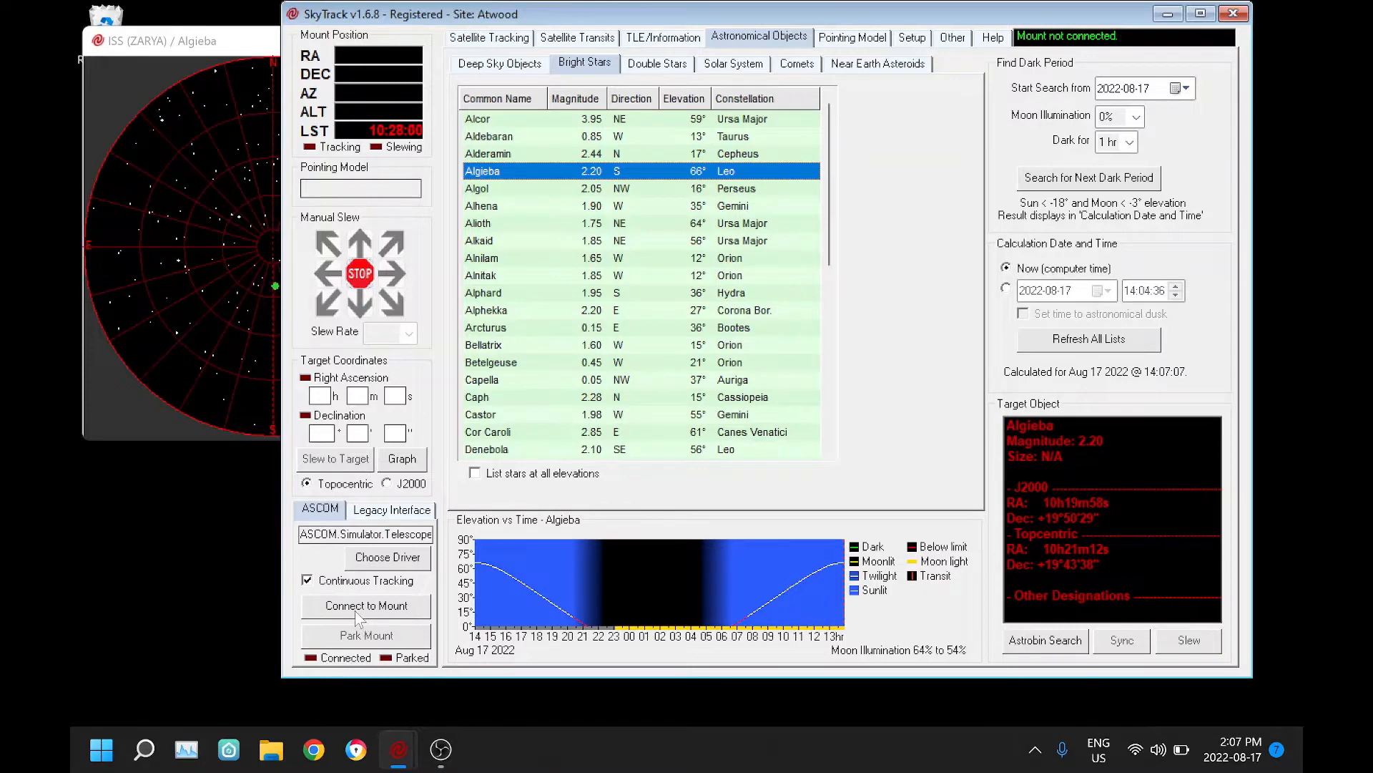
- Connect to the ASCOM telescope simulator mount
{"action": "left_click", "coordinate": [365, 605]}
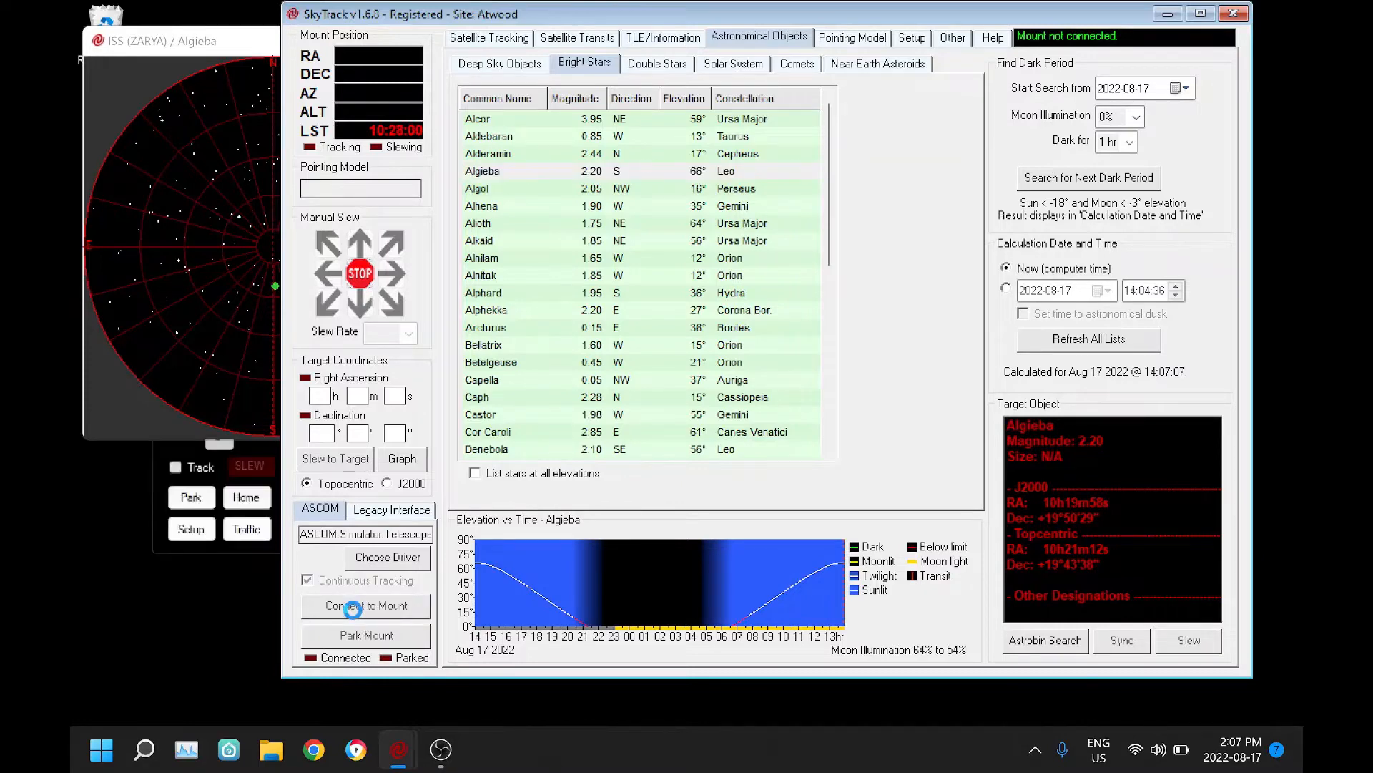
{"action": "left_click", "coordinate": [365, 605]}
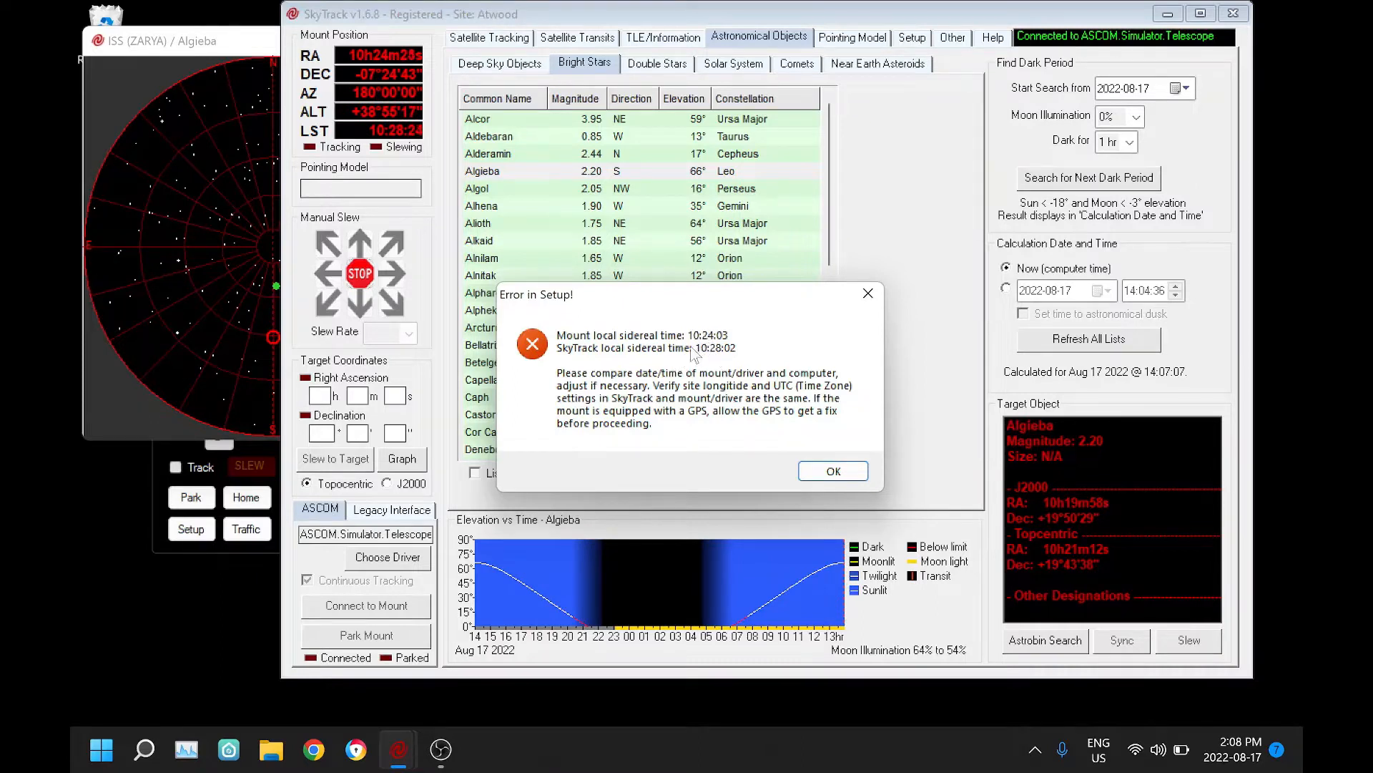
{"action": "mouse_move", "coordinate": [709, 397]}
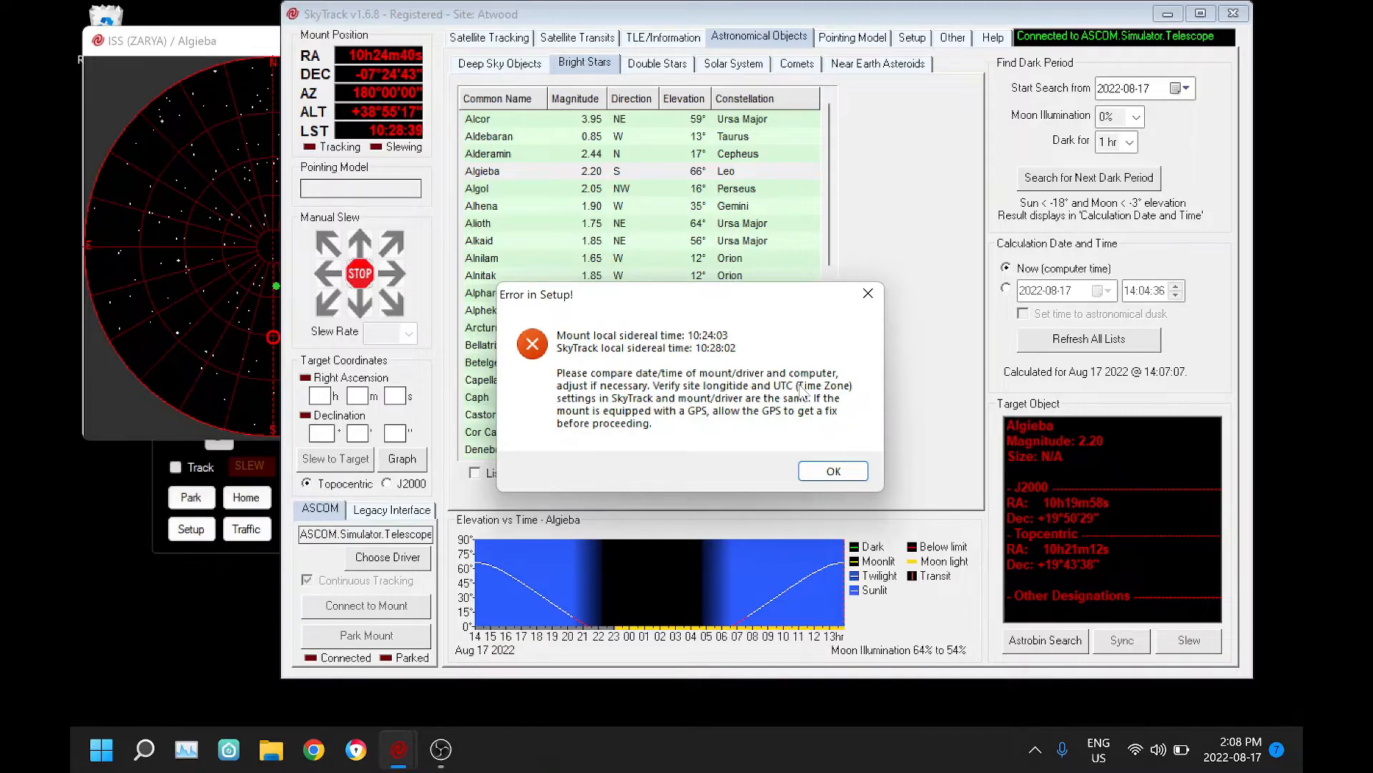
{"action": "mouse_move", "coordinate": [658, 421]}
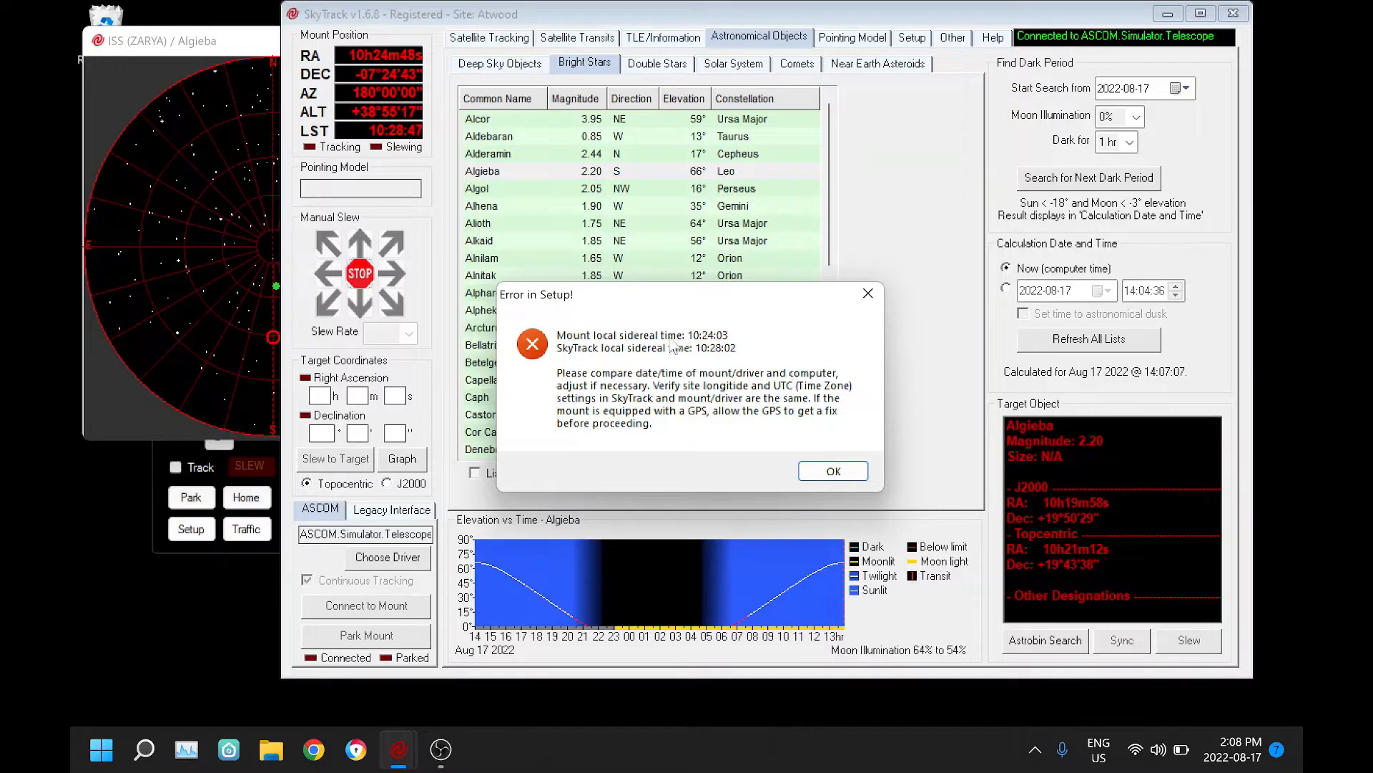
{"action": "mouse_move", "coordinate": [701, 349]}
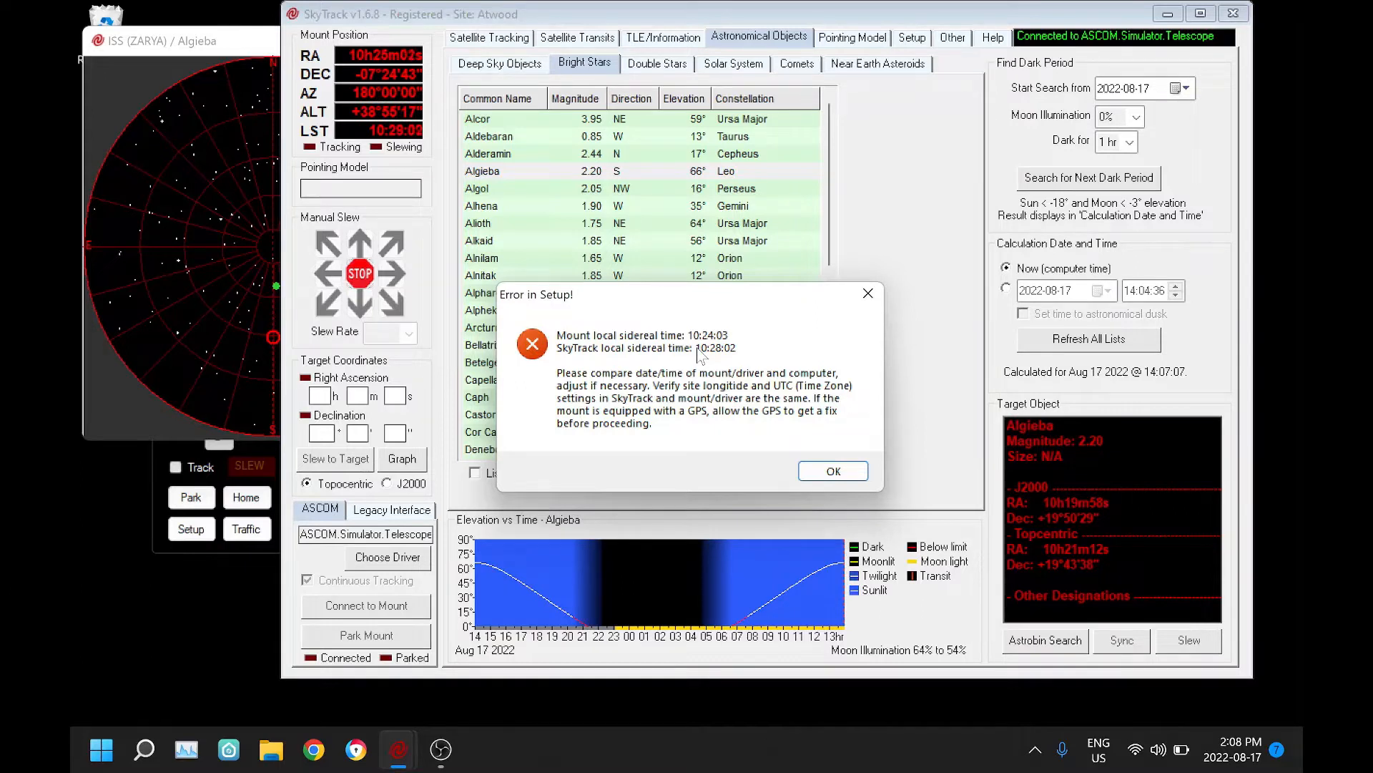
{"action": "mouse_move", "coordinate": [734, 401]}
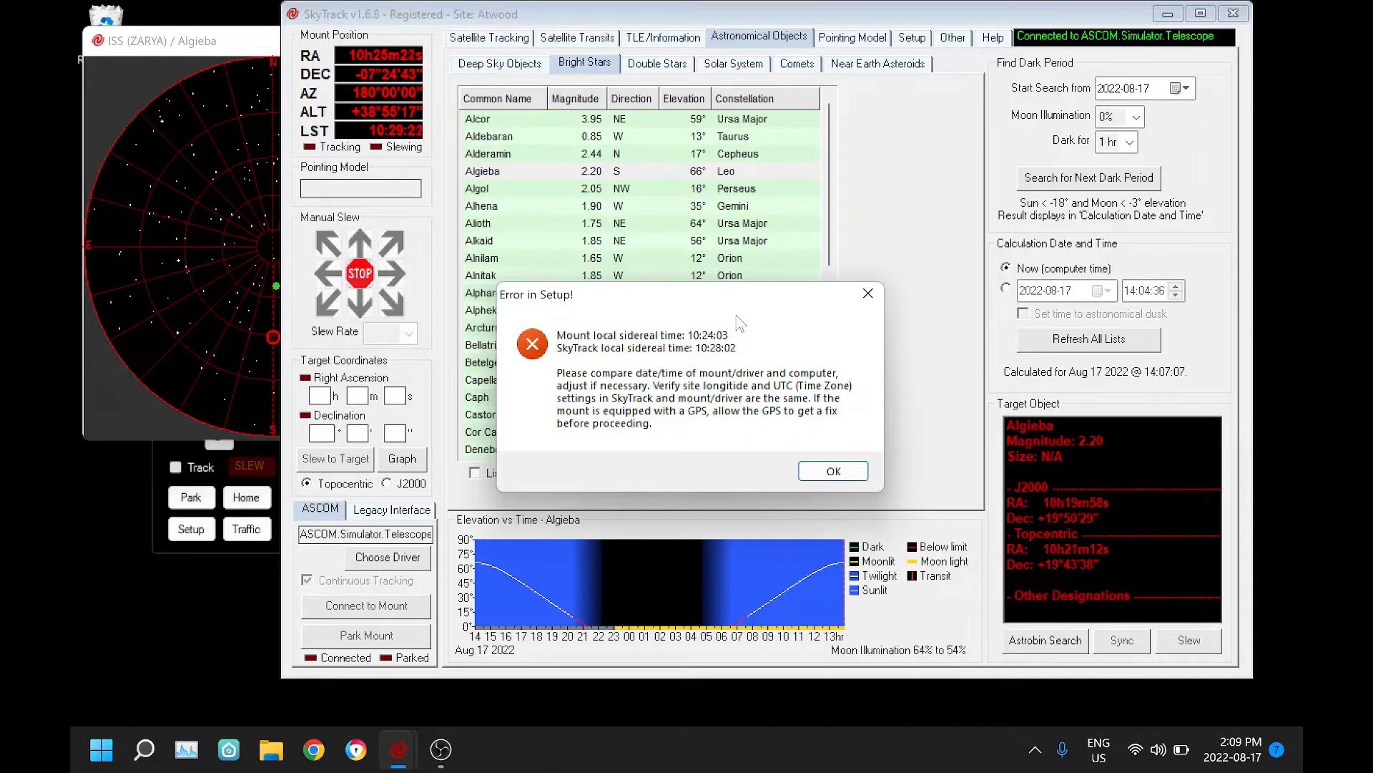
- Dismiss the 'Error in Setup!' sidereal-time mismatch warning
{"action": "left_click", "coordinate": [831, 471]}
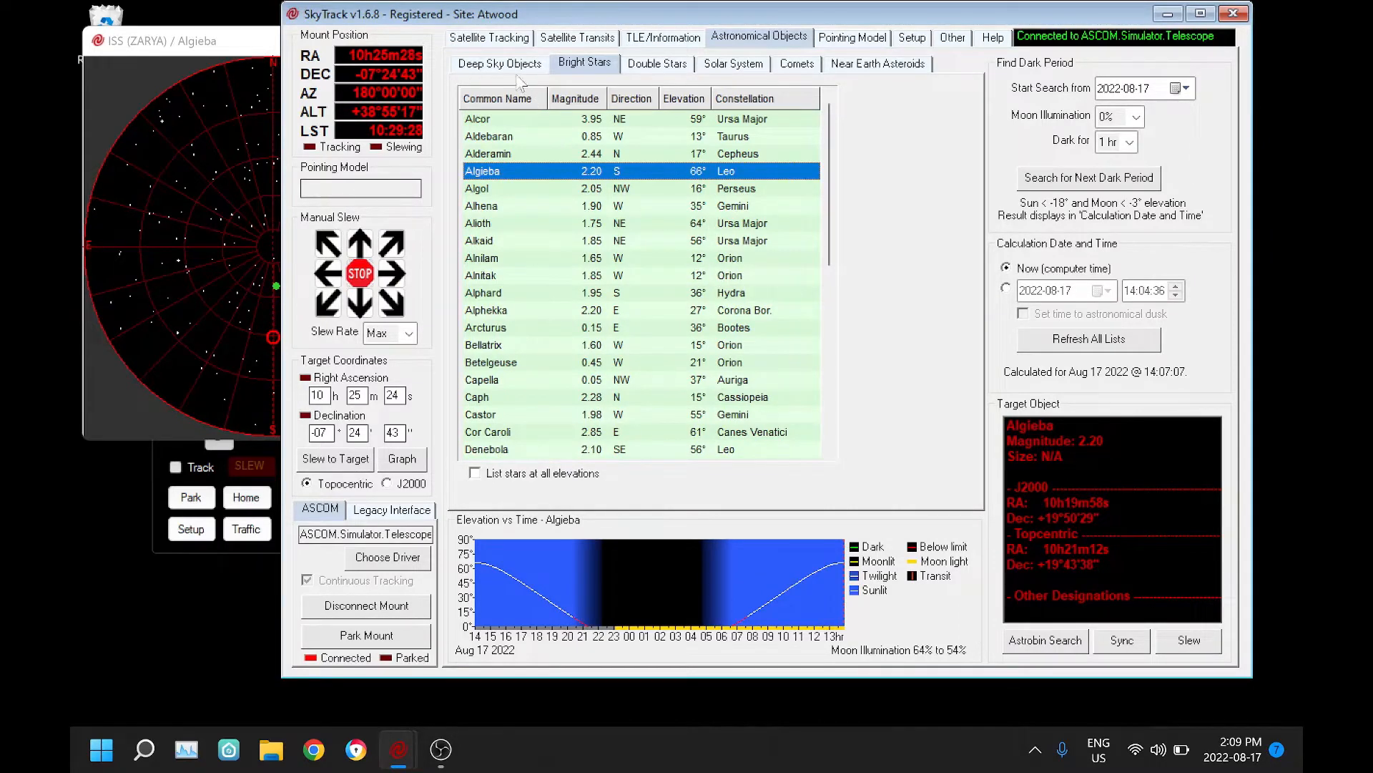
- Target Boogie Man Nebula LDN 1622 from the Deep Sky Objects list
{"action": "left_click", "coordinate": [497, 62]}
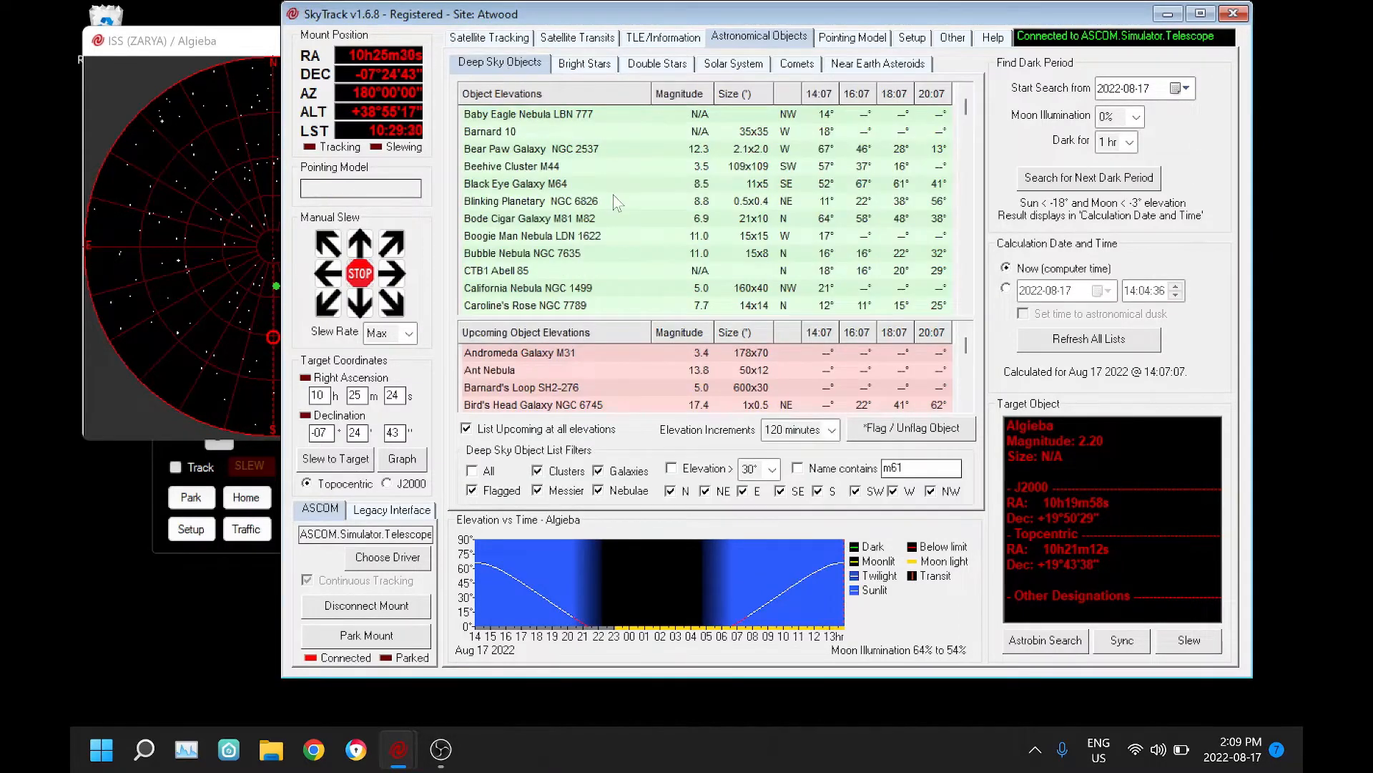
{"action": "mouse_move", "coordinate": [837, 127]}
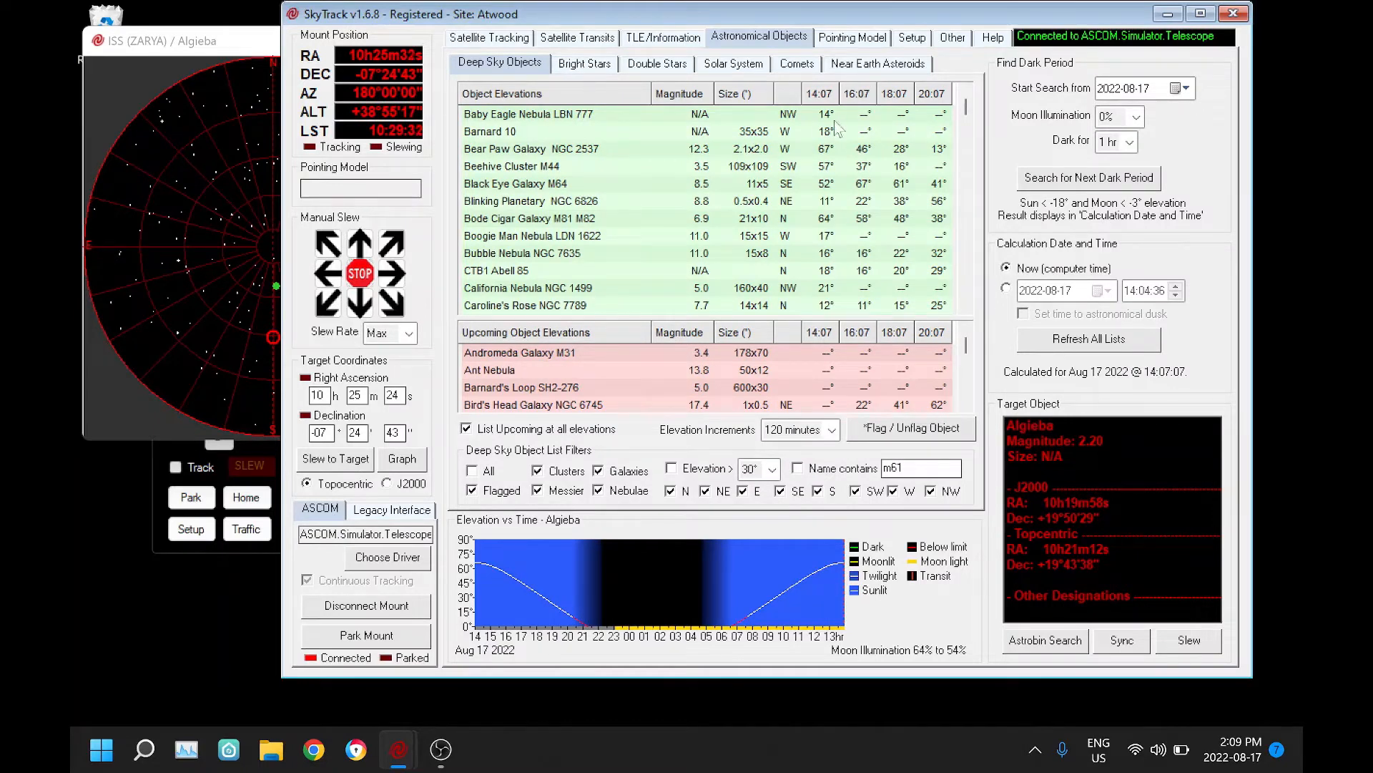
{"action": "mouse_move", "coordinate": [880, 207]}
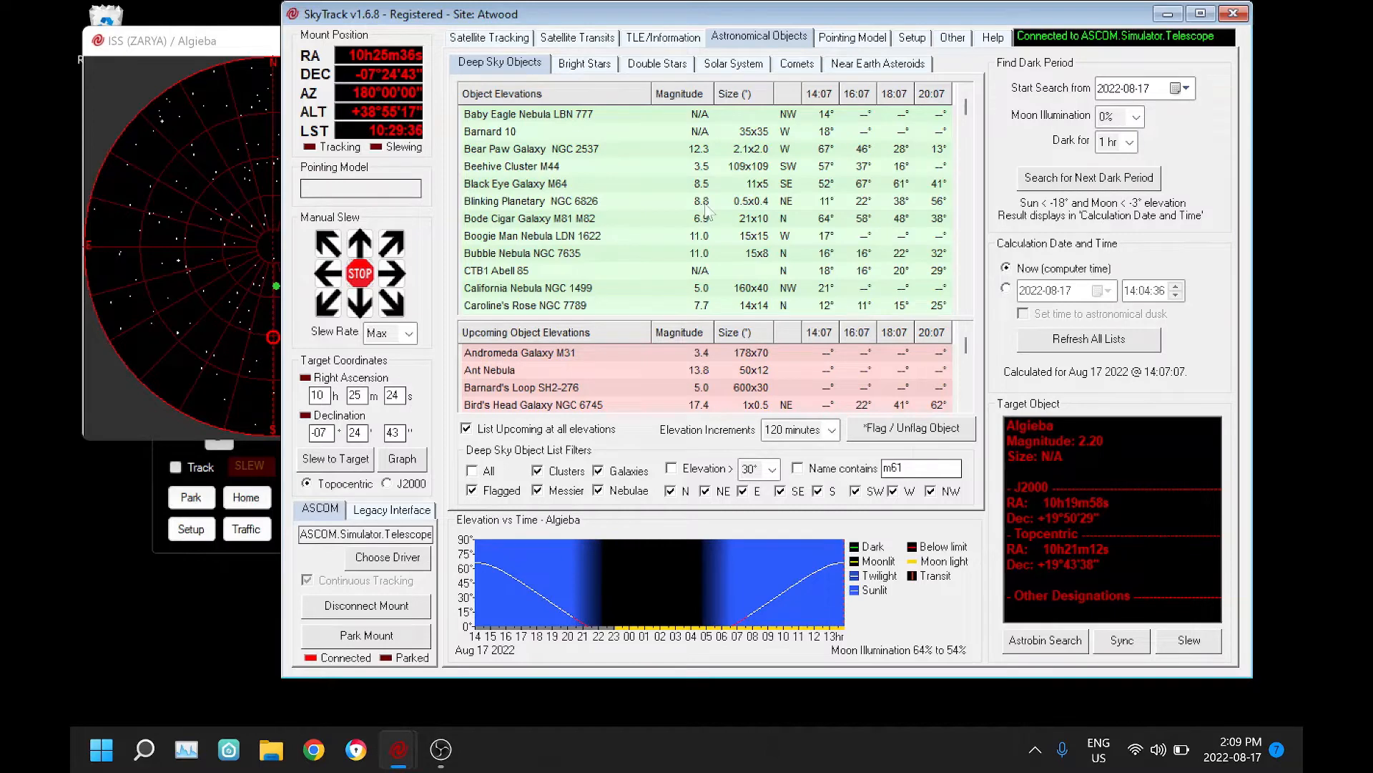
{"action": "left_click", "coordinate": [532, 236]}
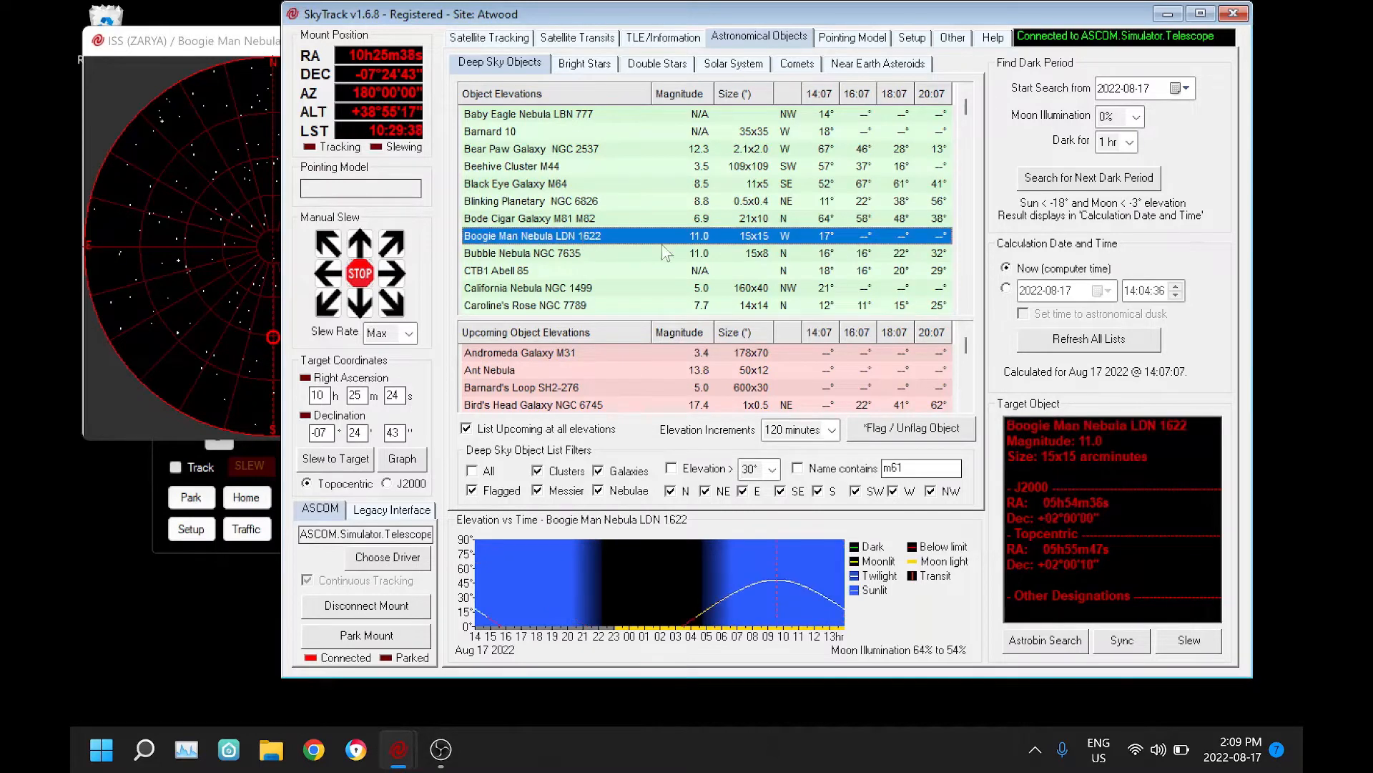
{"action": "mouse_move", "coordinate": [668, 173]}
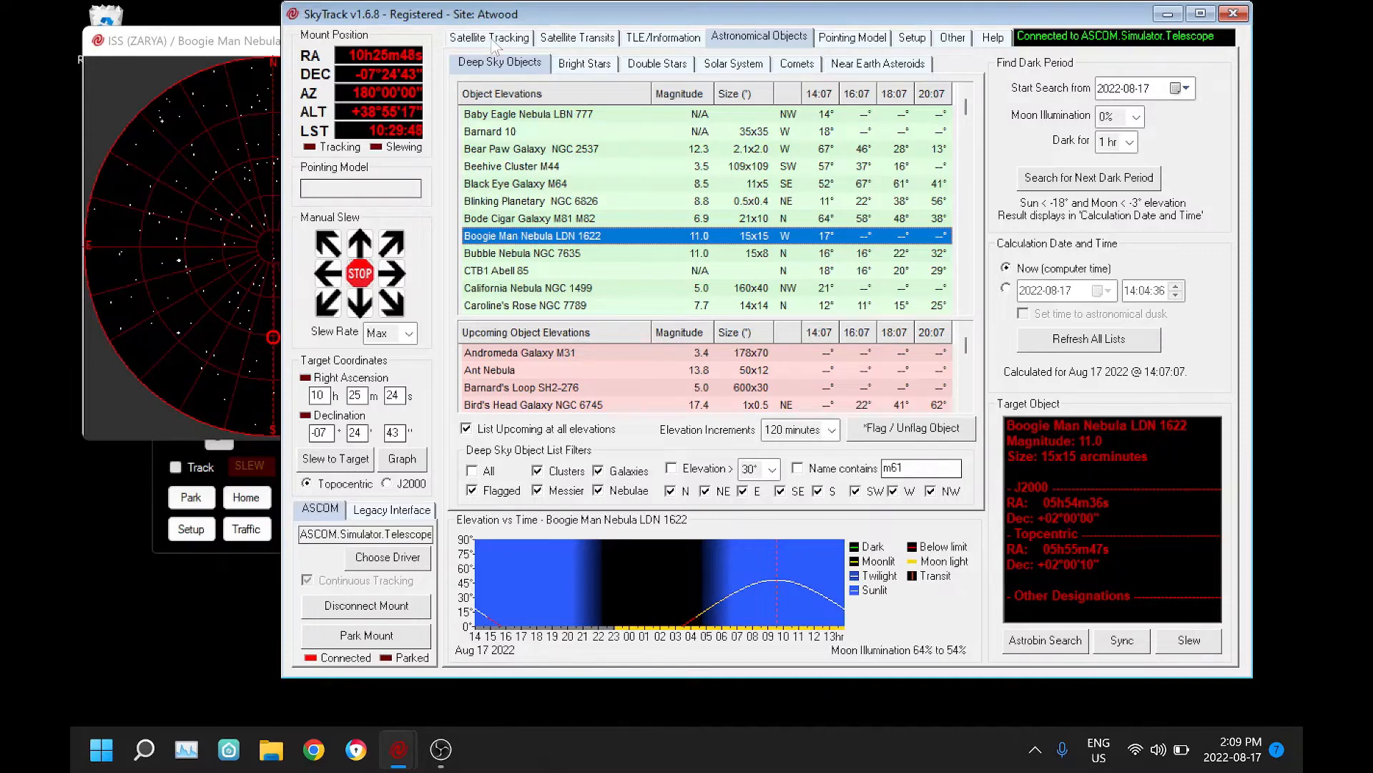
- Show the Satellite Tracking view with its pass list and ISS world map
{"action": "left_click", "coordinate": [489, 37]}
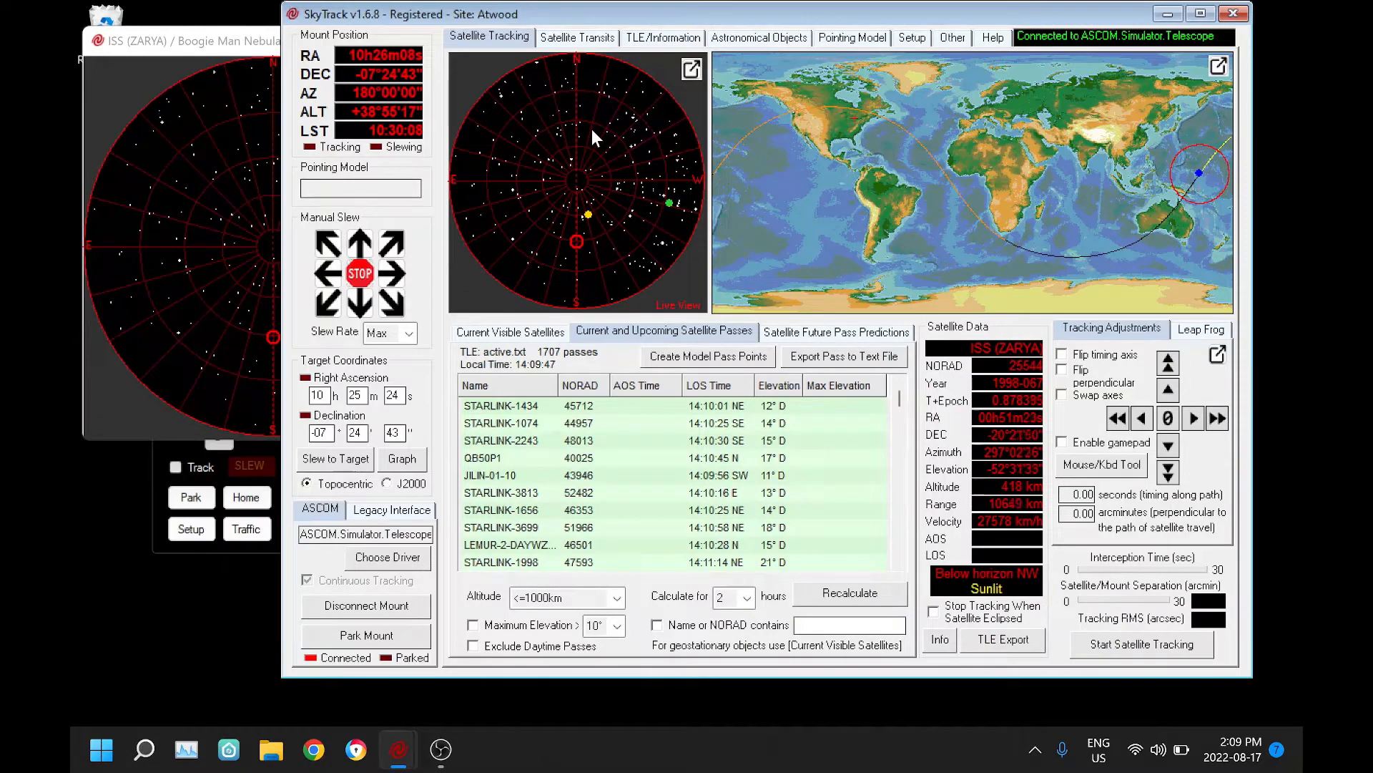
{"action": "mouse_move", "coordinate": [618, 163]}
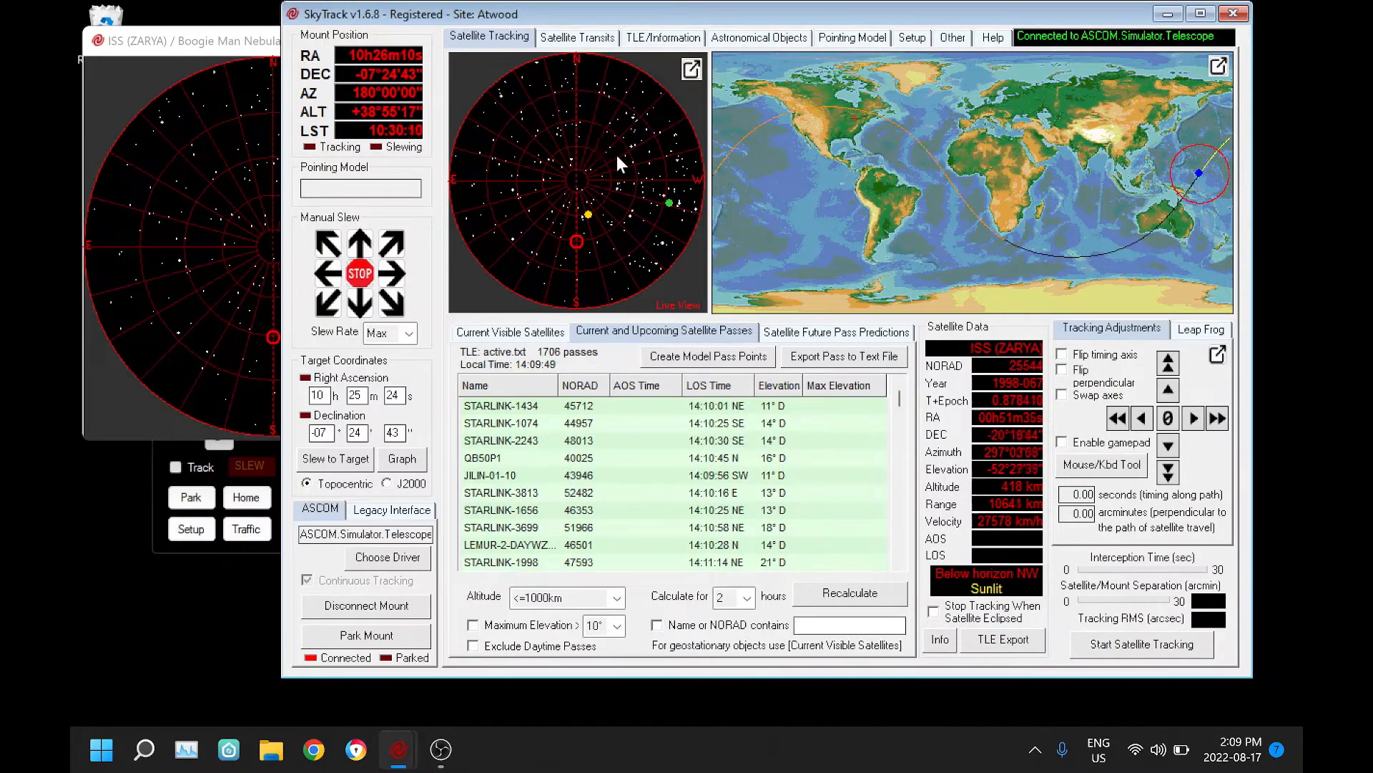
{"action": "mouse_move", "coordinate": [541, 185]}
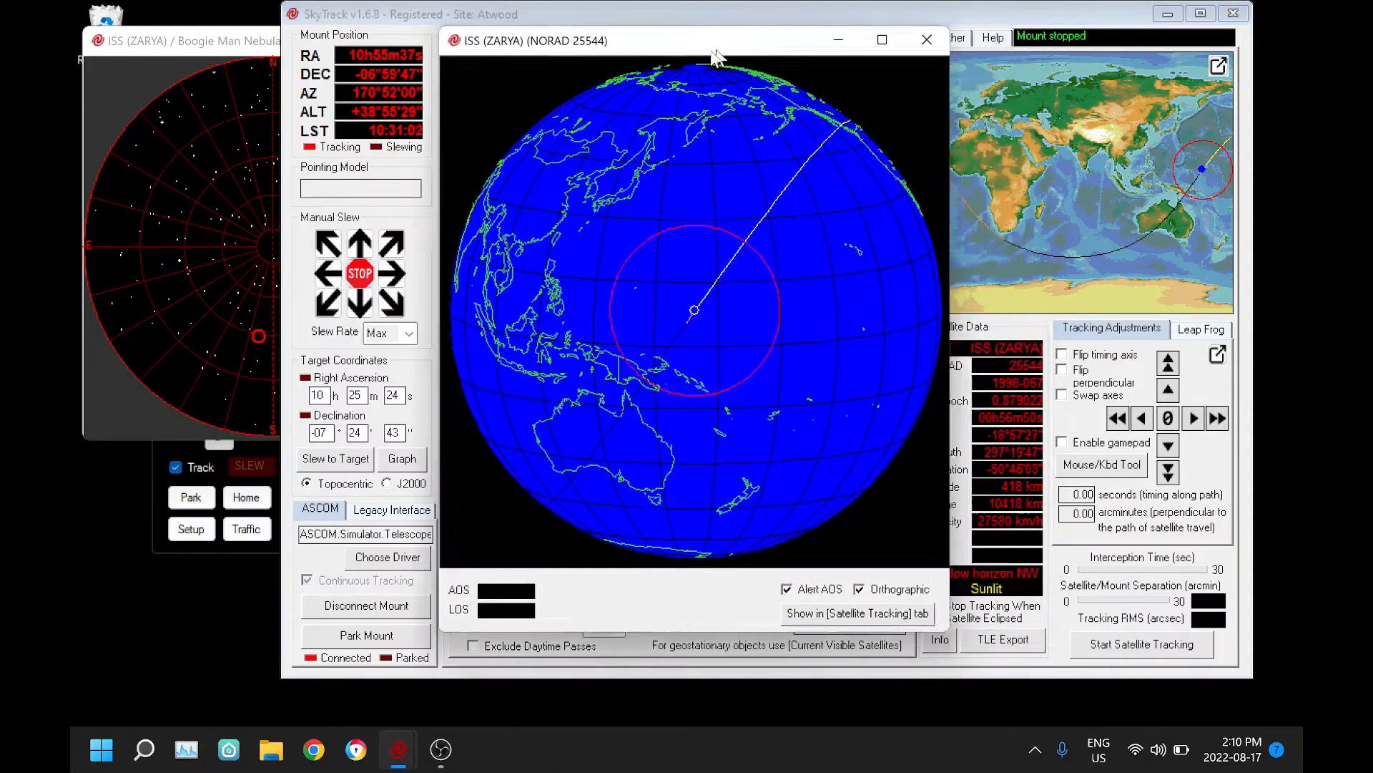
- Shrink the pop-out ISS world globe window, then close it
{"action": "left_click_drag", "start_coordinate": [697, 40], "coordinate": [483, 34]}
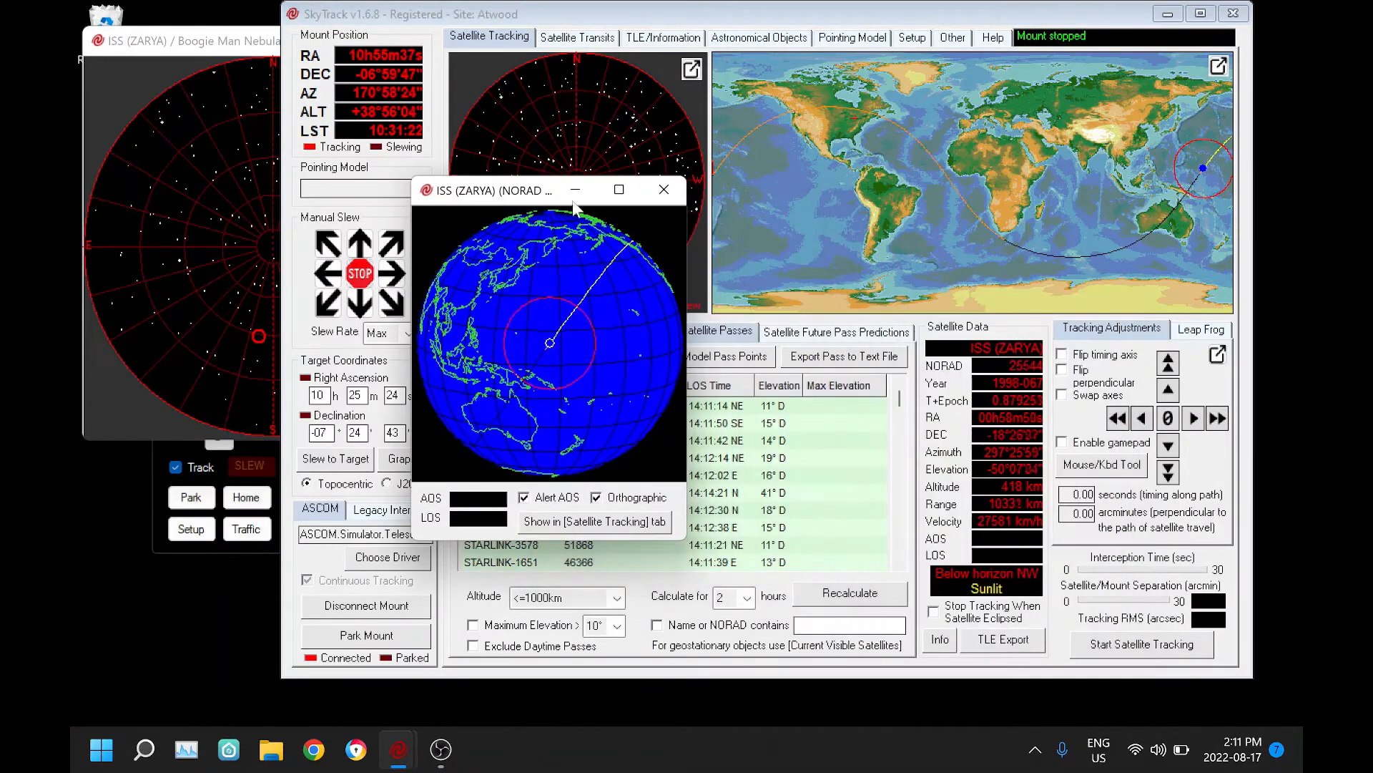
{"action": "left_click", "coordinate": [664, 189]}
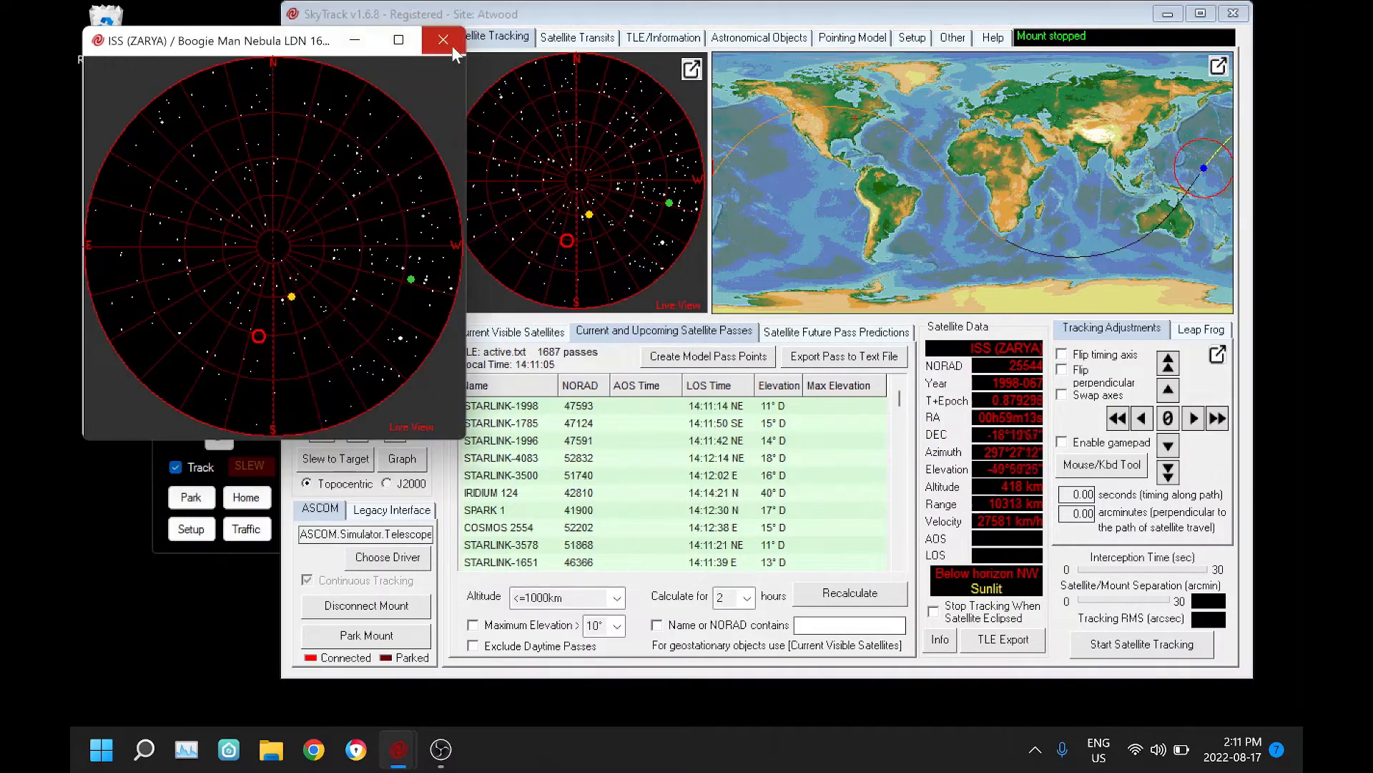
- Close the pop-out sky map and show the TLE information page with 6255 loaded satellites
{"action": "left_click", "coordinate": [444, 41]}
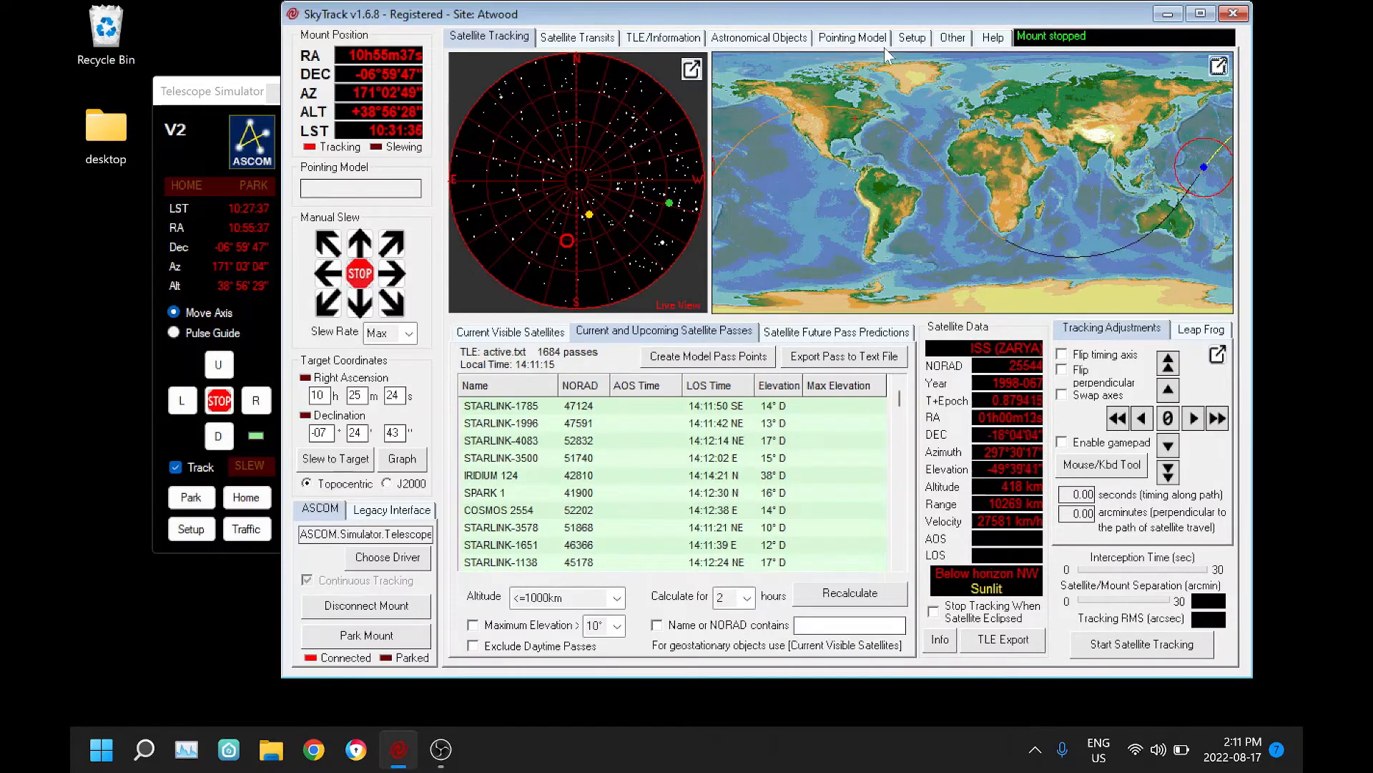
{"action": "left_click", "coordinate": [663, 37]}
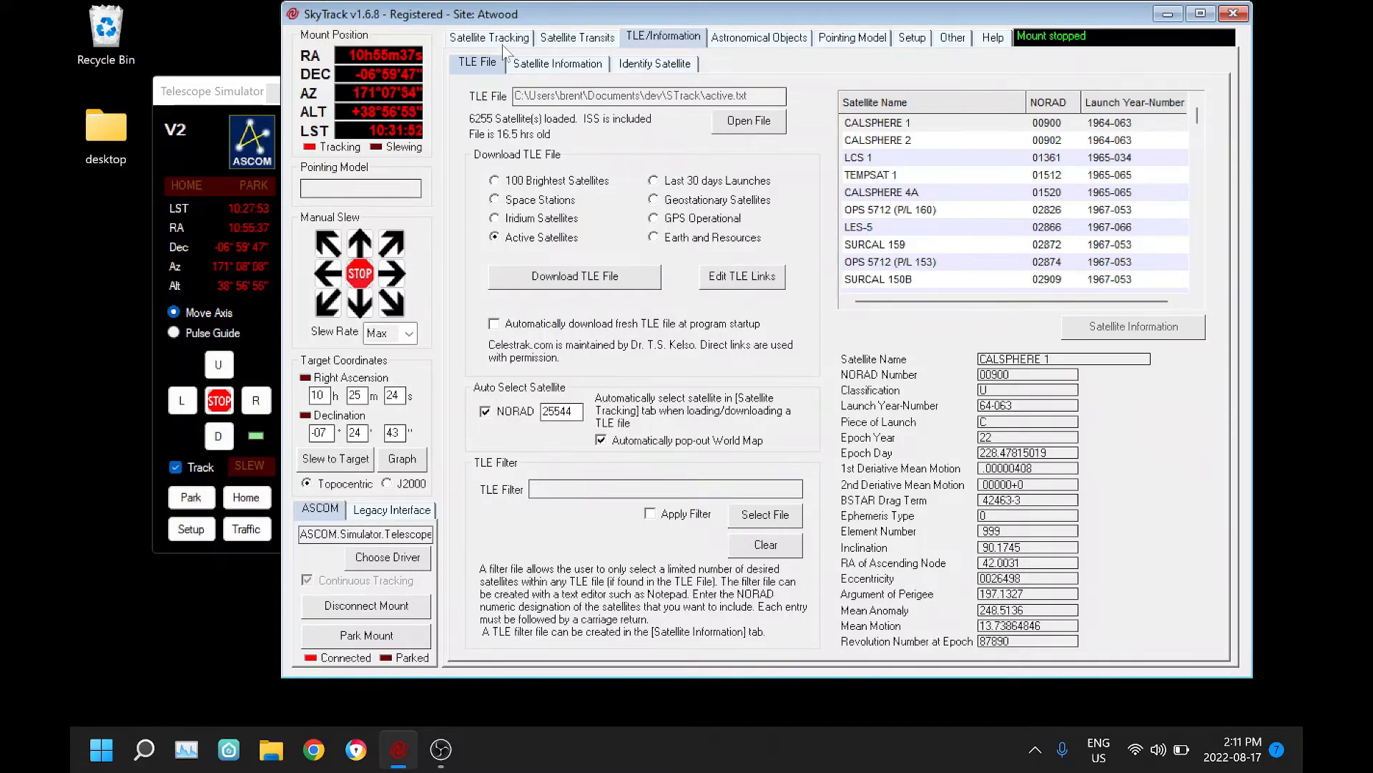
- Relaunch SkyTrack, move the auto pop-out ISS globe beside the main window, and show General Setup
{"action": "left_click", "coordinate": [490, 37]}
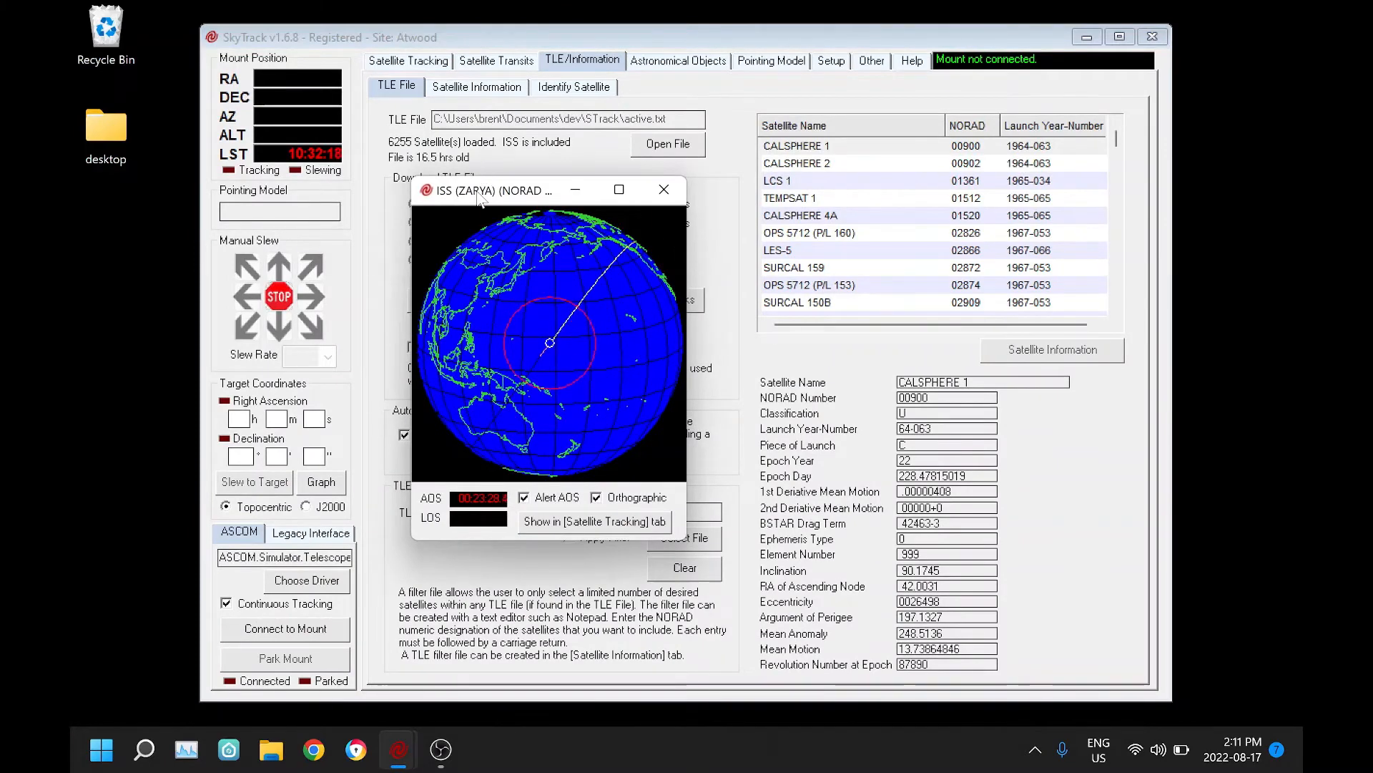
{"action": "left_click_drag", "start_coordinate": [490, 190], "coordinate": [1086, 63]}
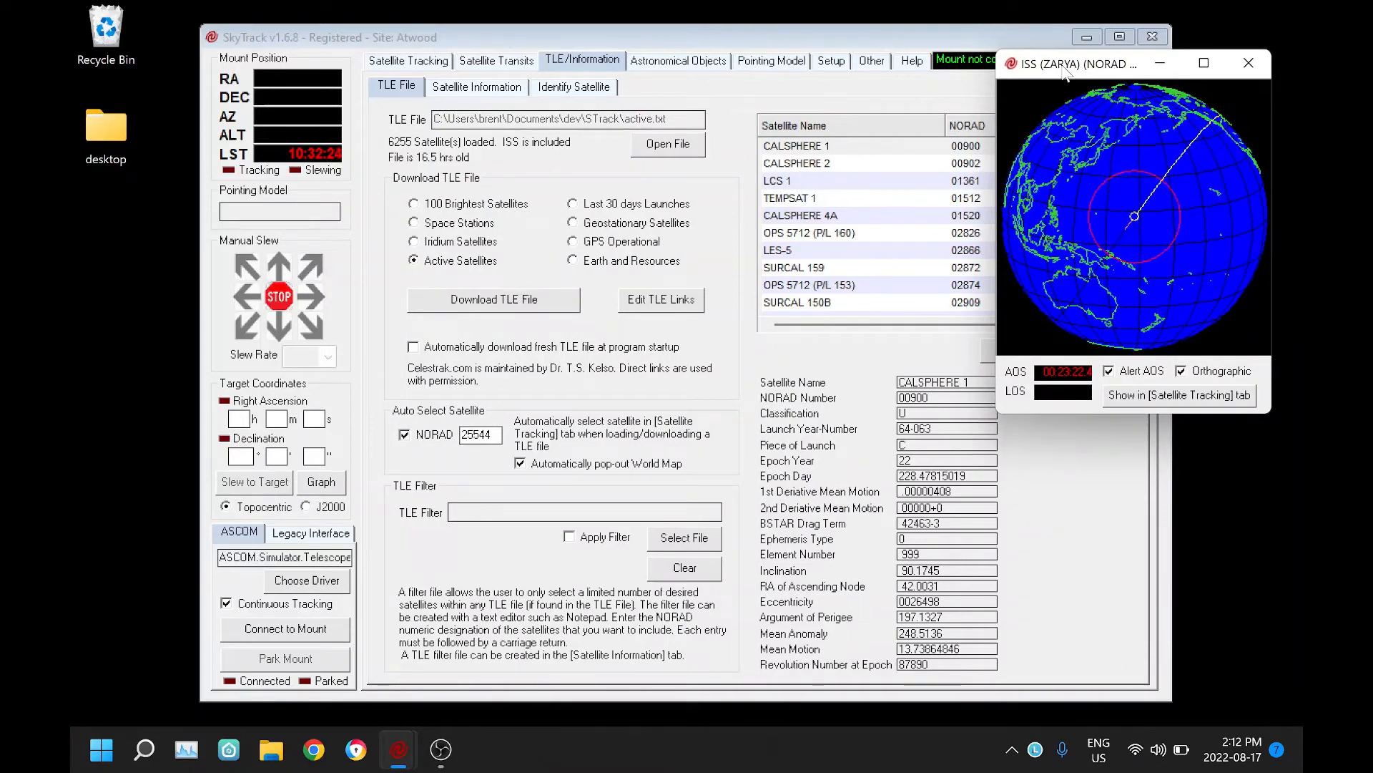
{"action": "mouse_move", "coordinate": [1014, 88]}
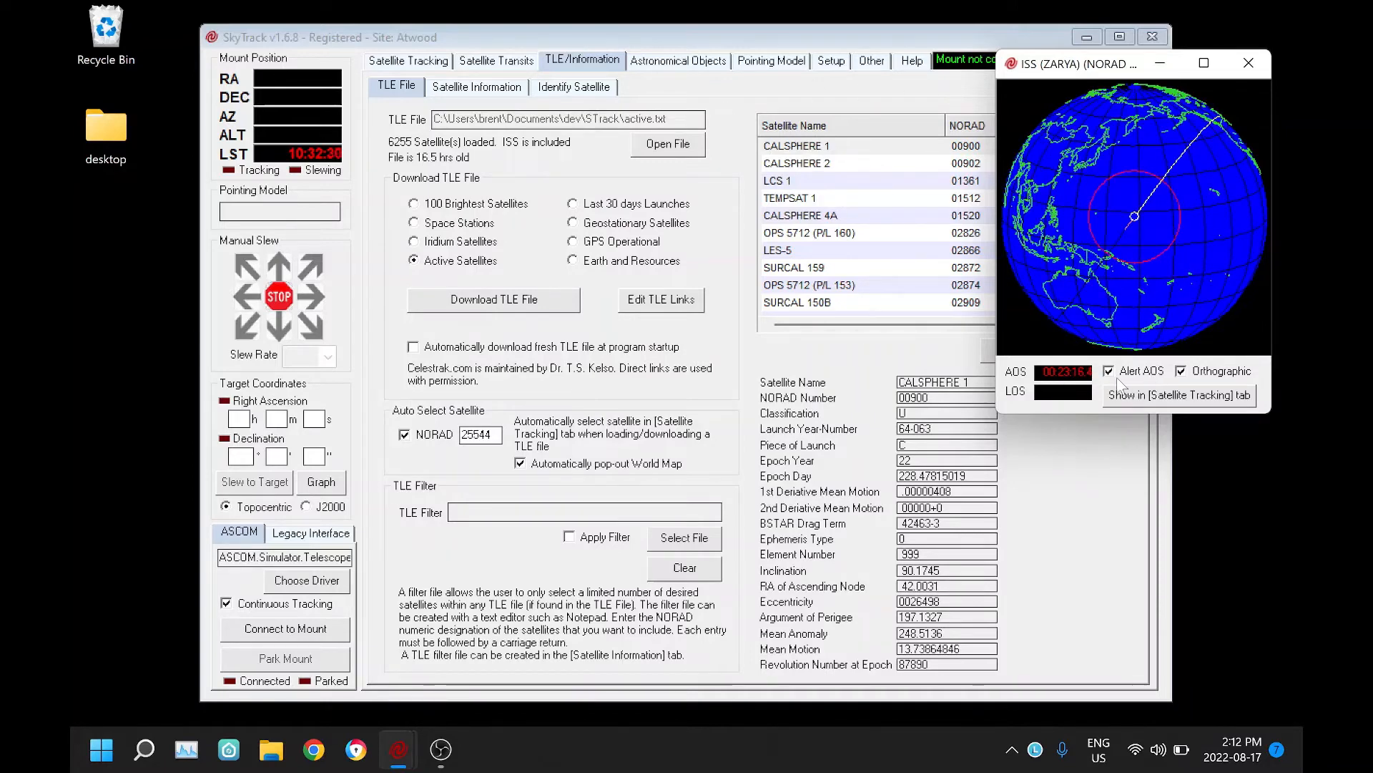
{"action": "left_click", "coordinate": [828, 60]}
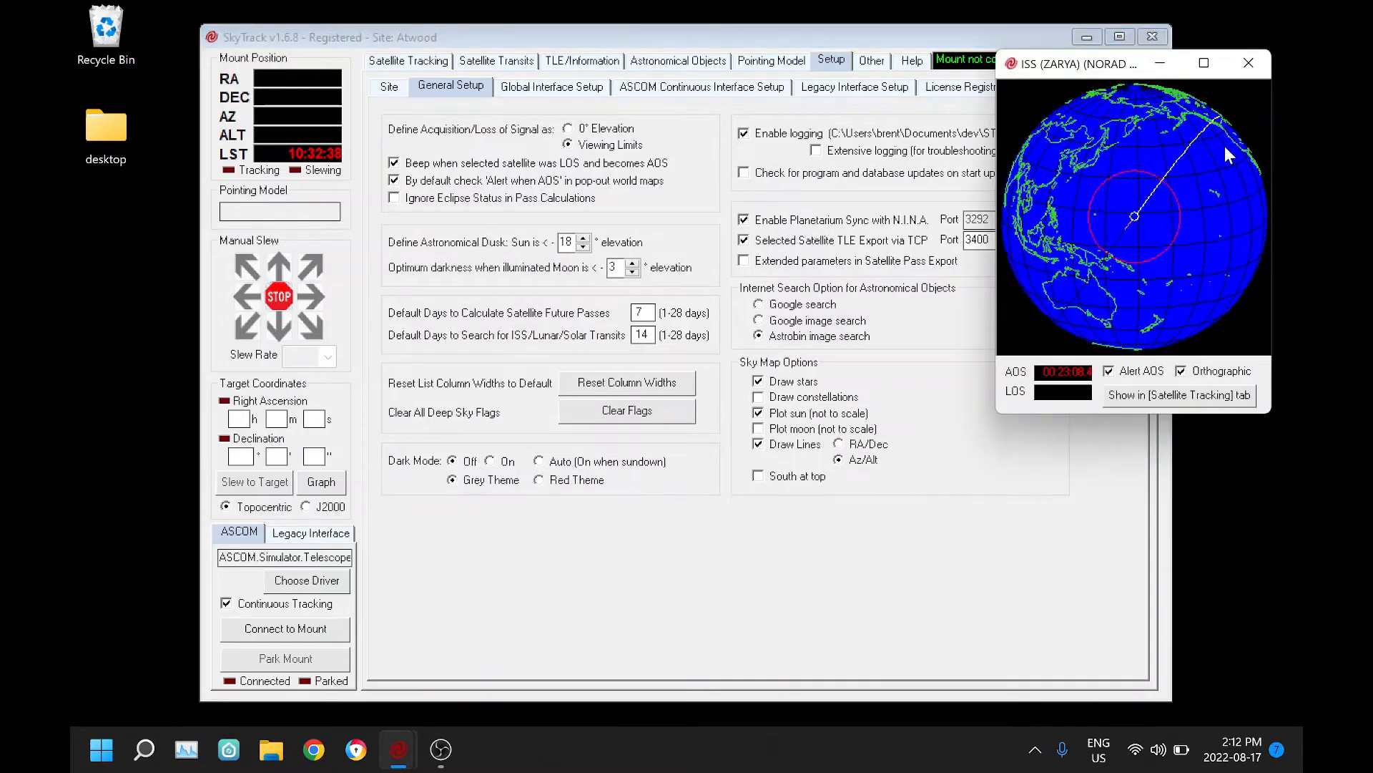
- Return to Satellite Tracking so STARLINK-2101 is followed on the maps and pop-out globe
{"action": "left_click", "coordinate": [408, 61]}
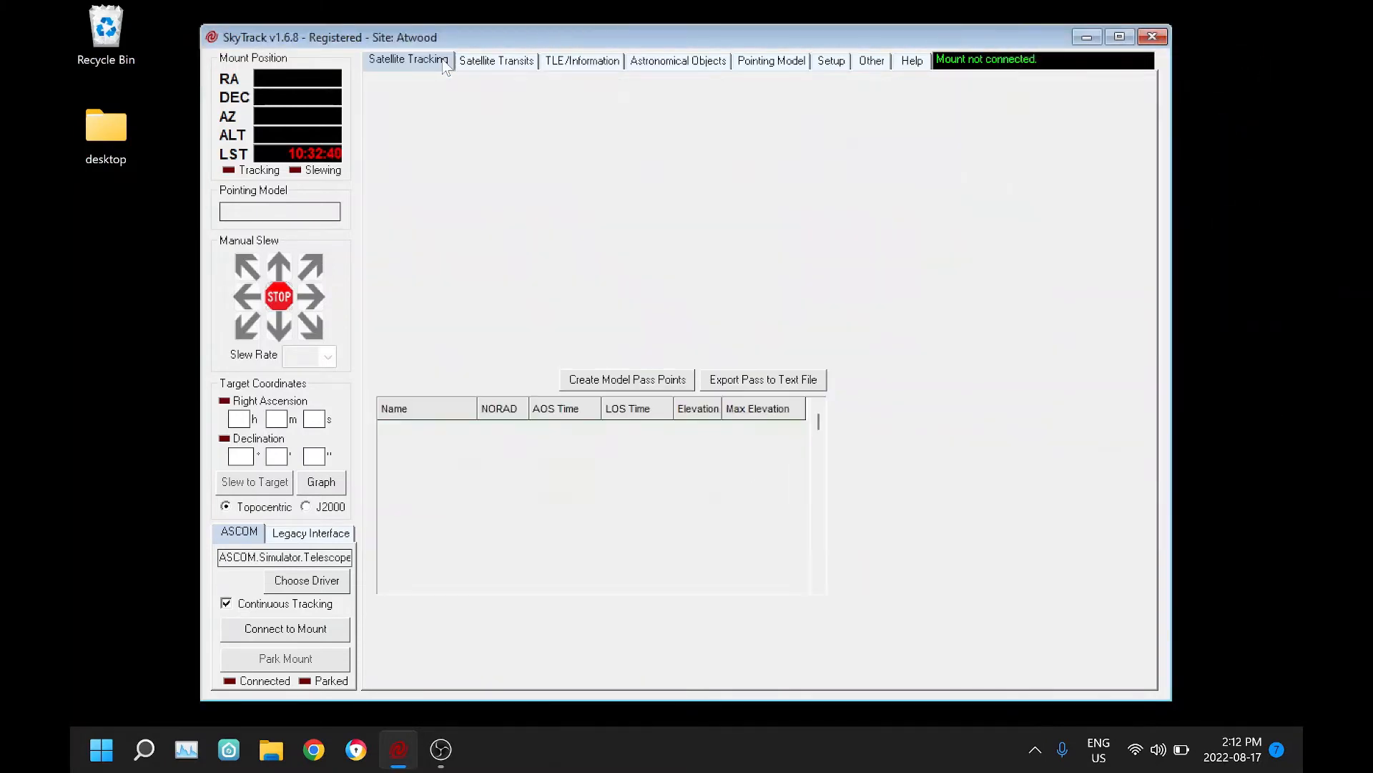
{"action": "left_click", "coordinate": [408, 60]}
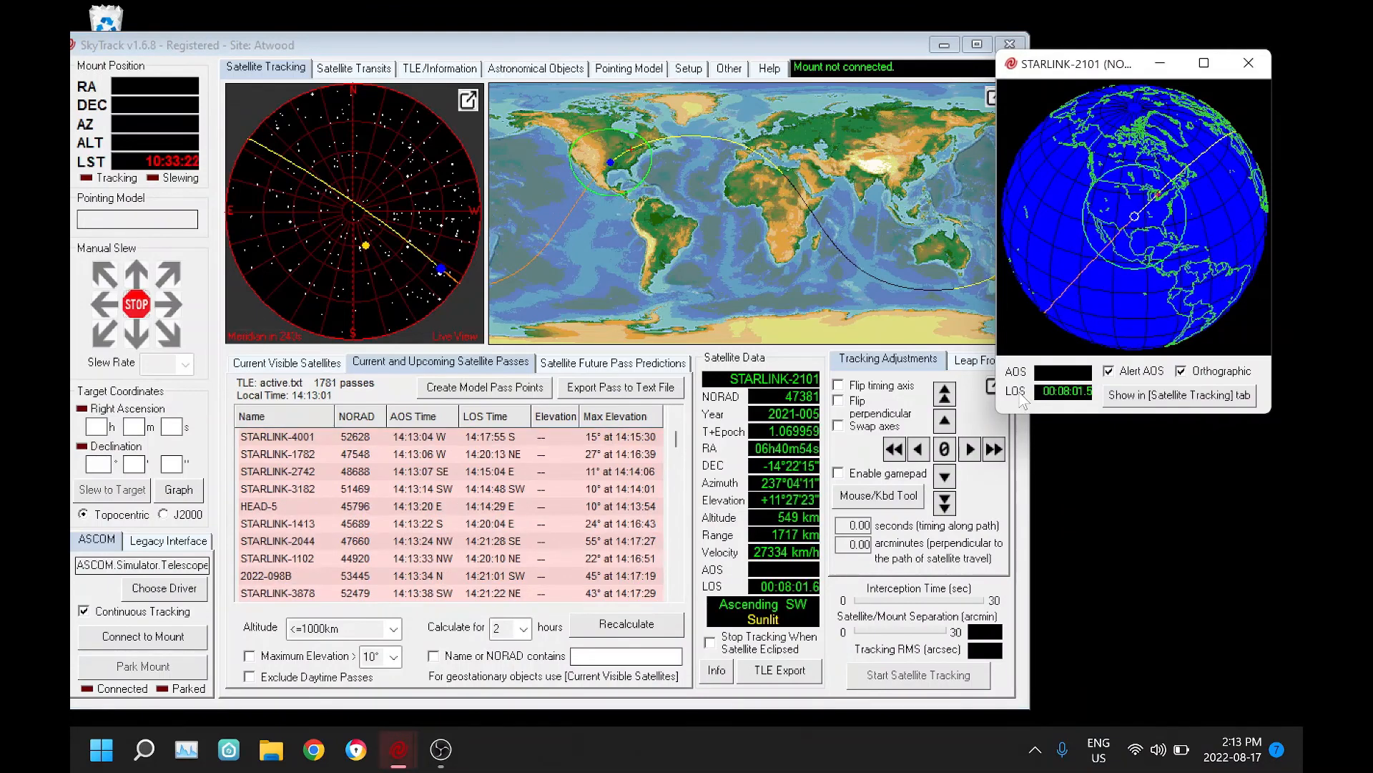
- Turn off Alert AOS, close the STARLINK-2101 globe, and place its pop-out sky map beside the main window
{"action": "left_click", "coordinate": [1108, 370]}
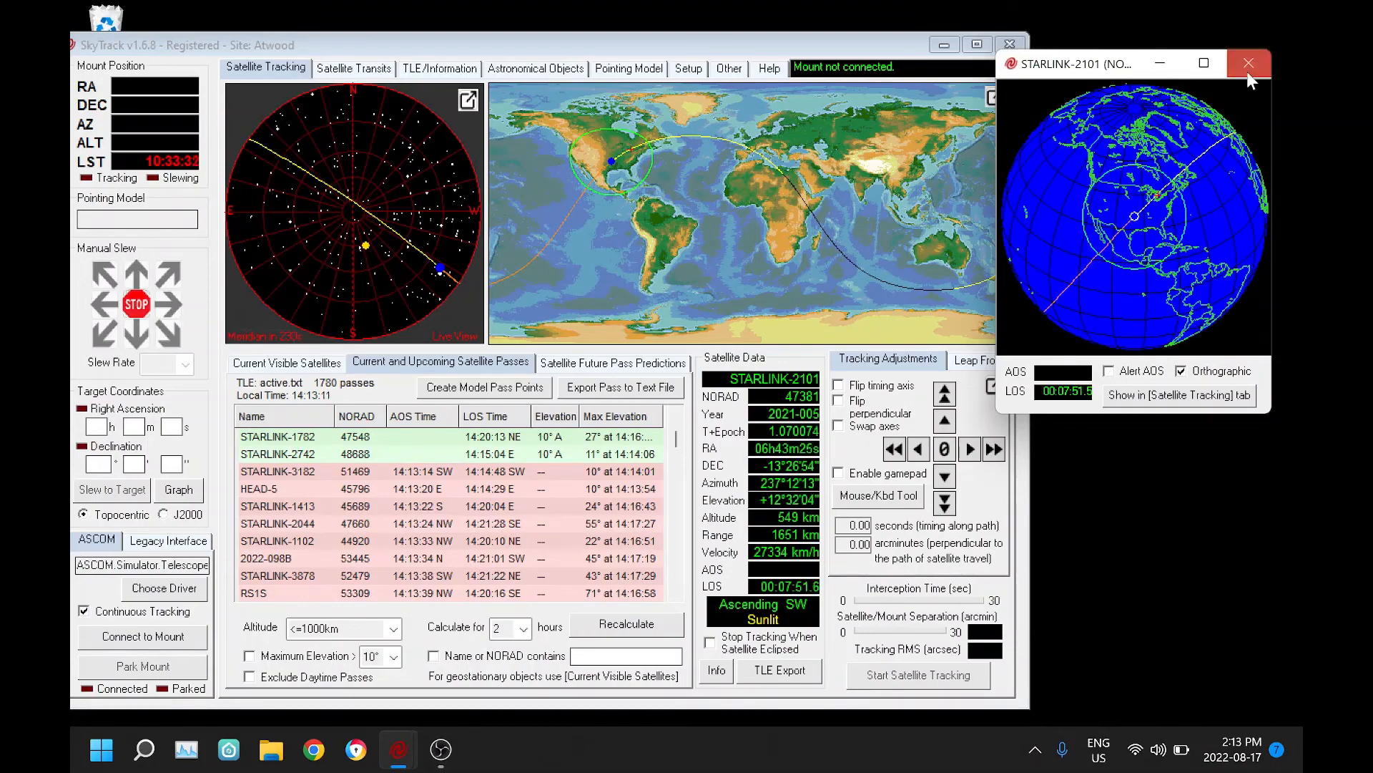
{"action": "left_click", "coordinate": [1249, 62]}
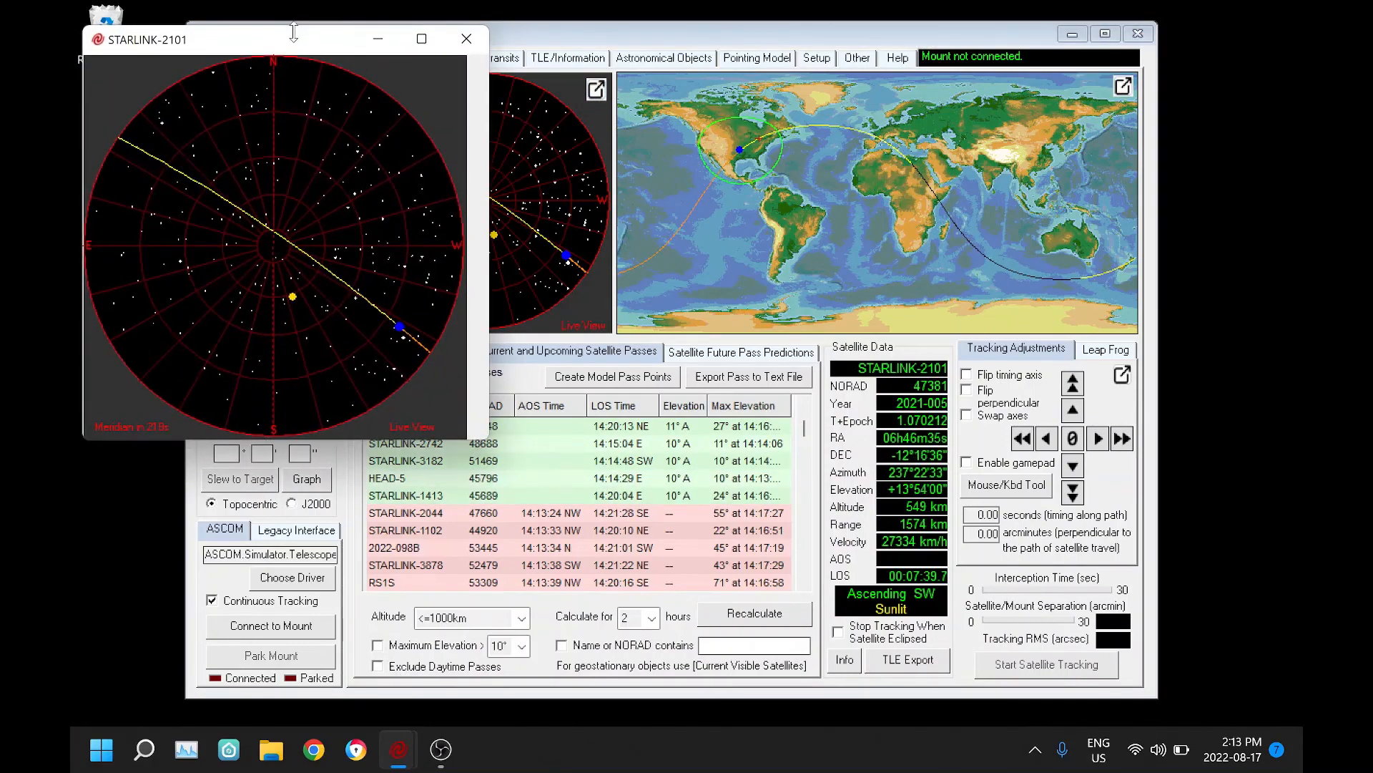
{"action": "left_click_drag", "start_coordinate": [293, 38], "coordinate": [1103, 119]}
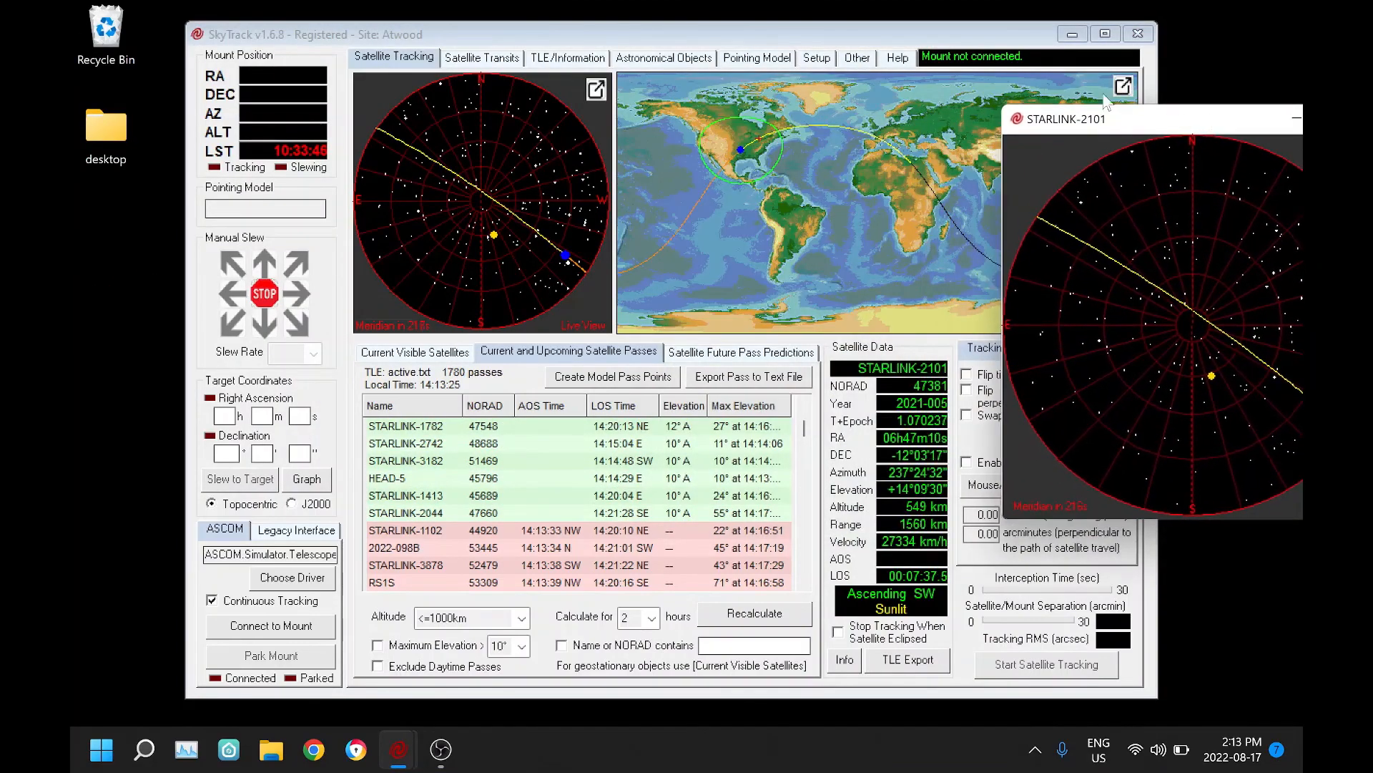